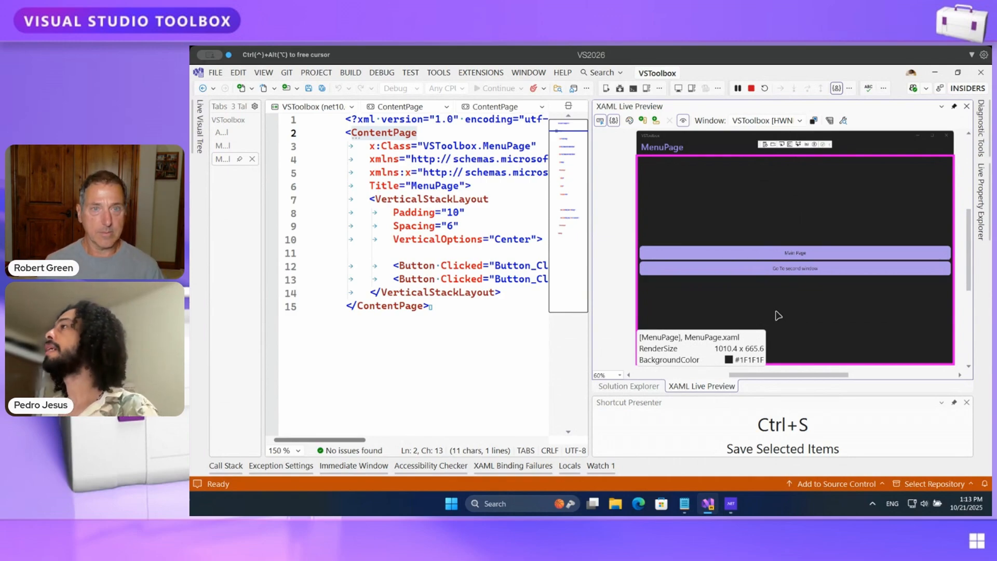
pyautogui.moveTo(696, 189)
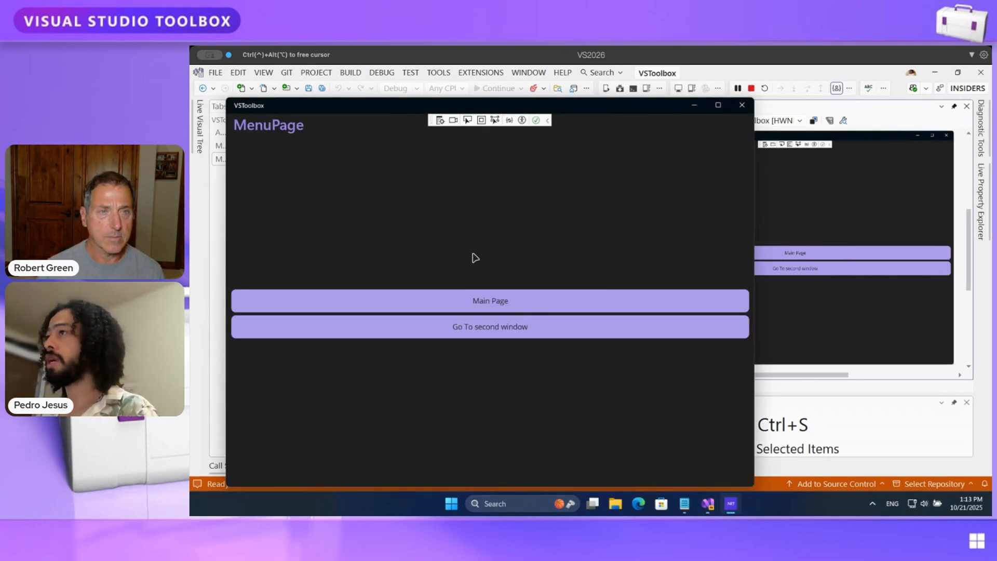
pyautogui.moveTo(453, 128)
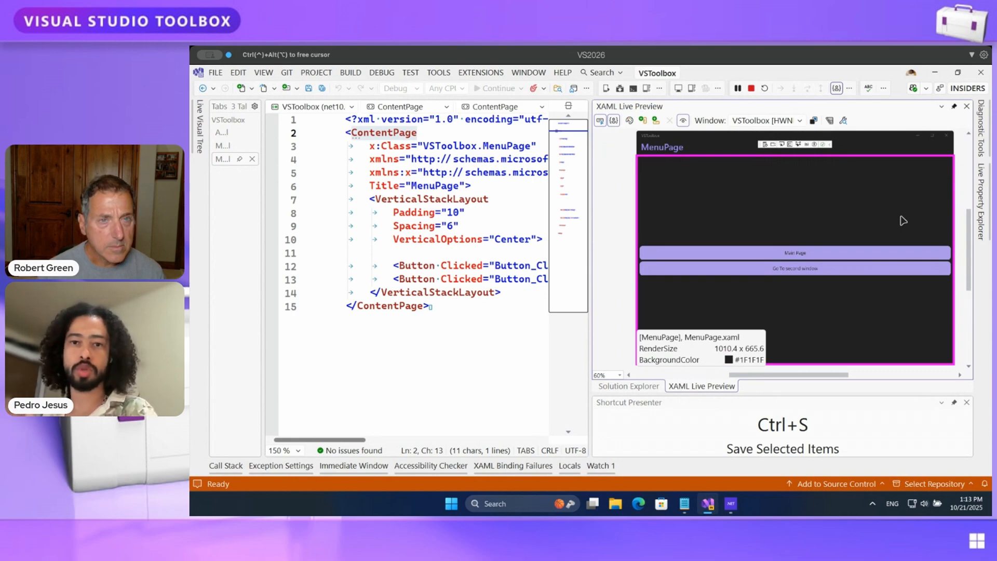
pyautogui.moveTo(857, 351)
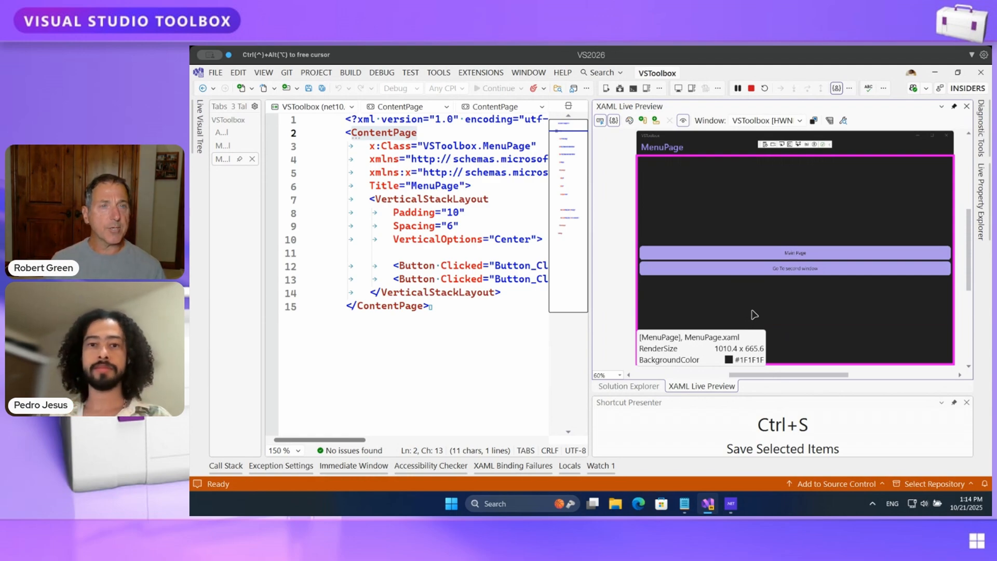
# Step: Reopen the live XAML preview and add Padding="10,0" to the first Button in MenuPage.xaml
pyautogui.click(380, 71)
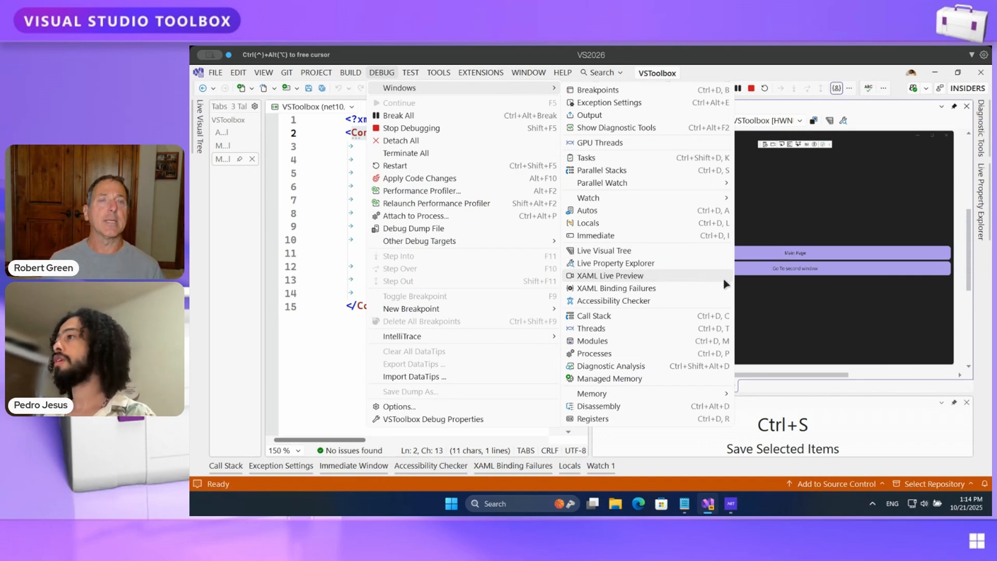
pyautogui.click(609, 275)
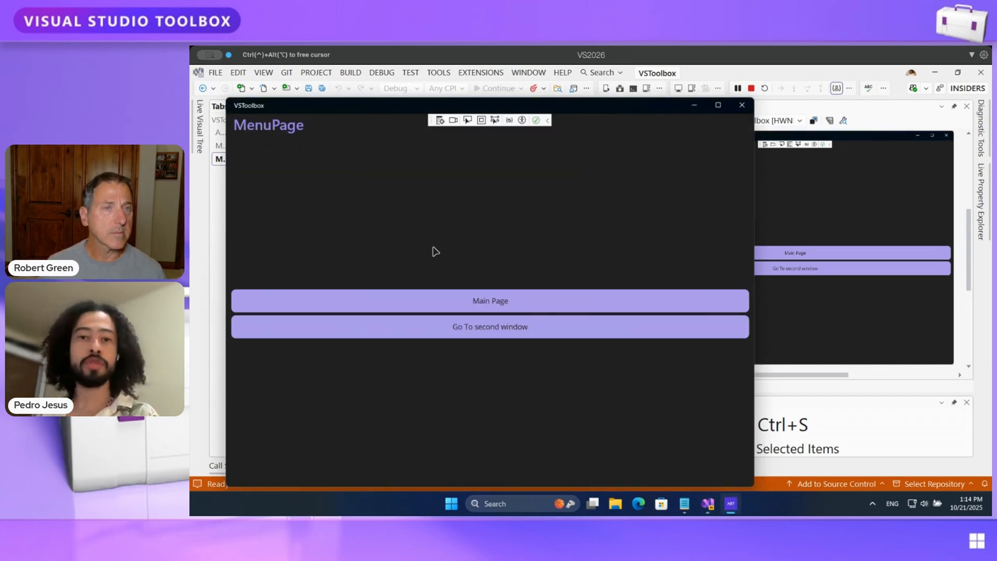
pyautogui.moveTo(428, 252)
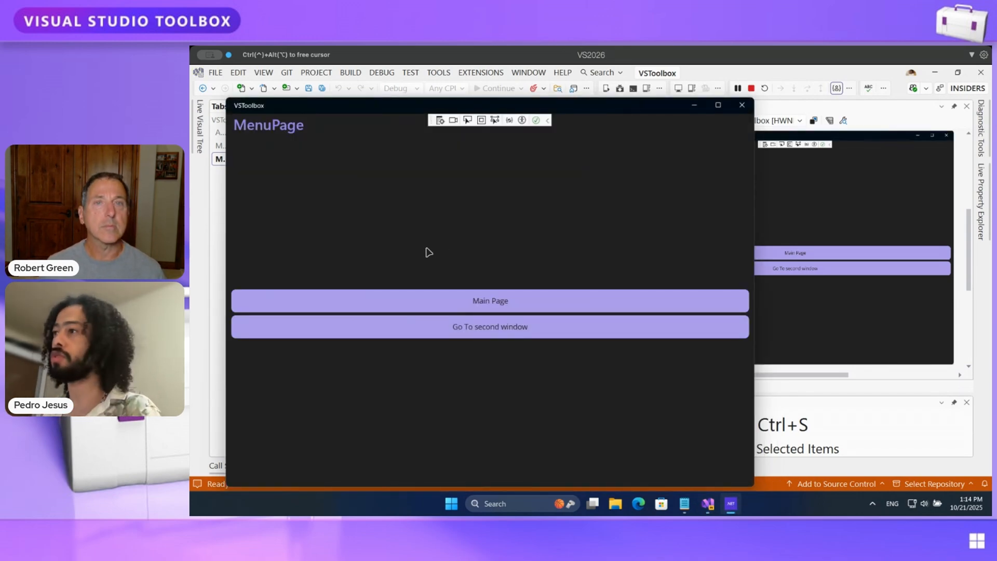
pyautogui.click(489, 326)
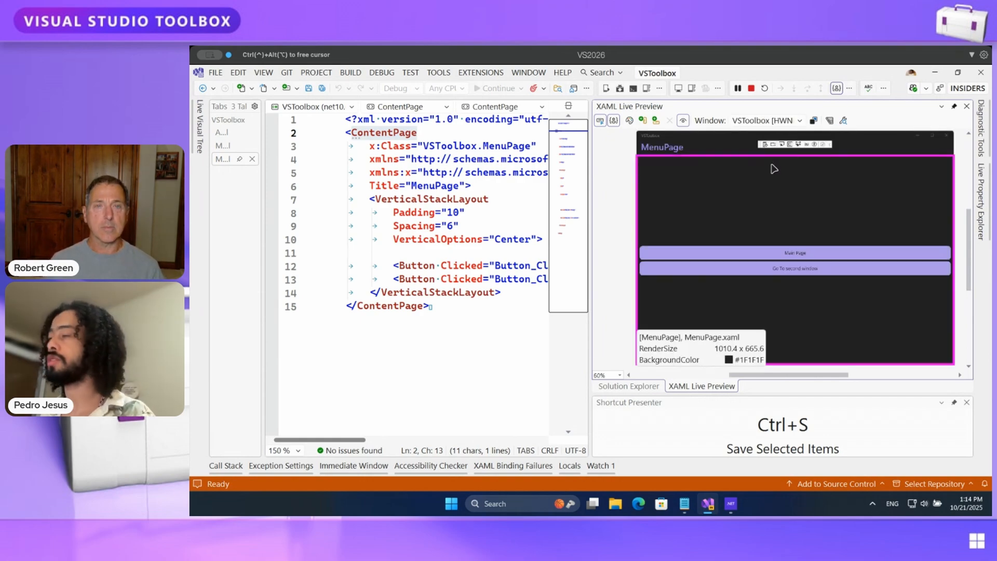
pyautogui.click(793, 268)
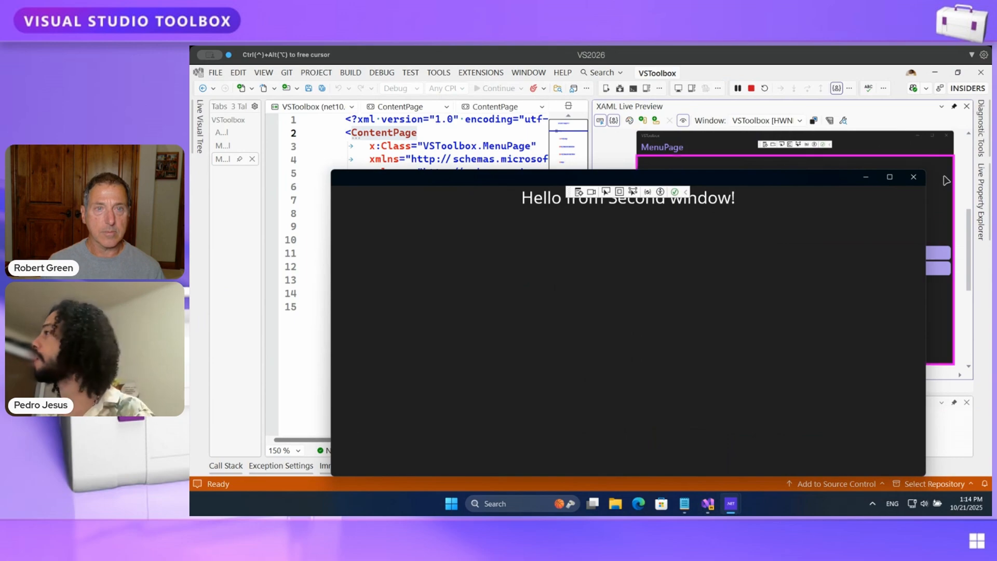
pyautogui.press('ctrl+s')
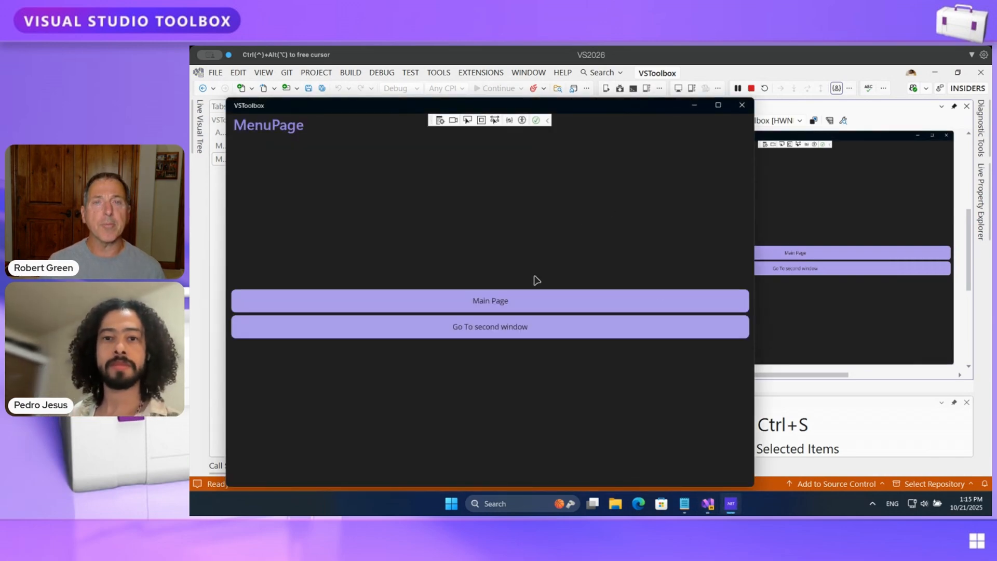
pyautogui.moveTo(624, 193)
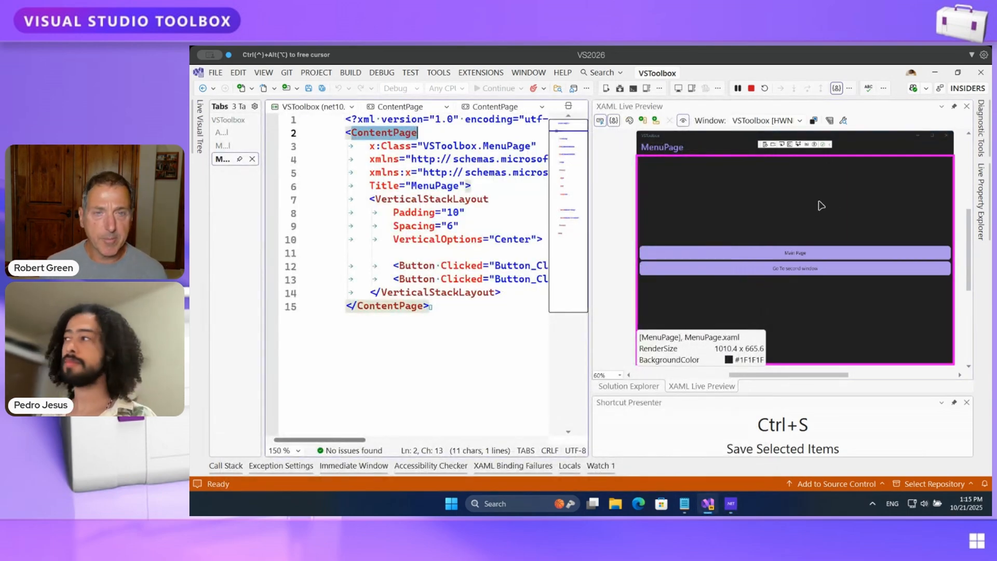
pyautogui.moveTo(824, 256)
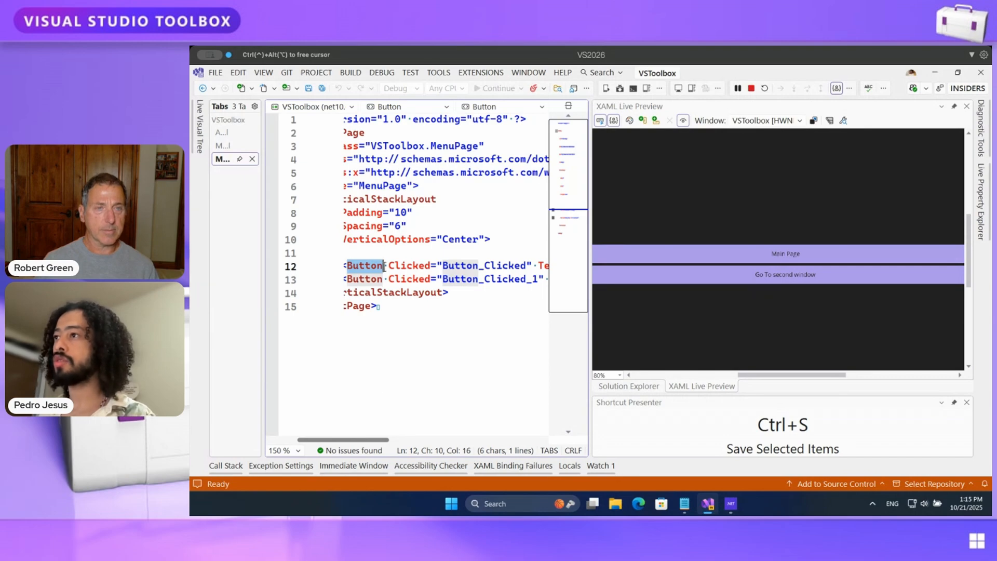
pyautogui.write('Padding="')
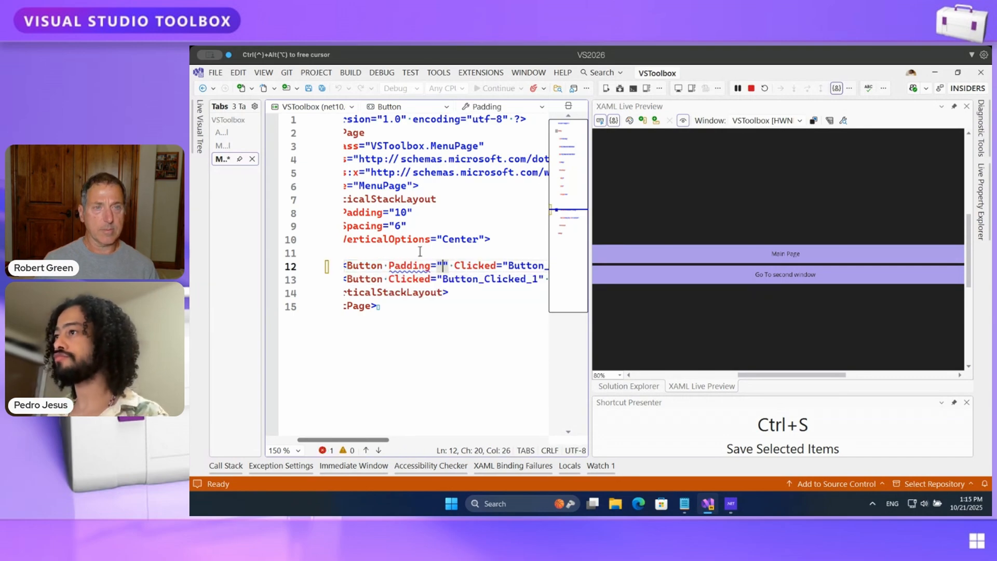
pyautogui.write('10,0')
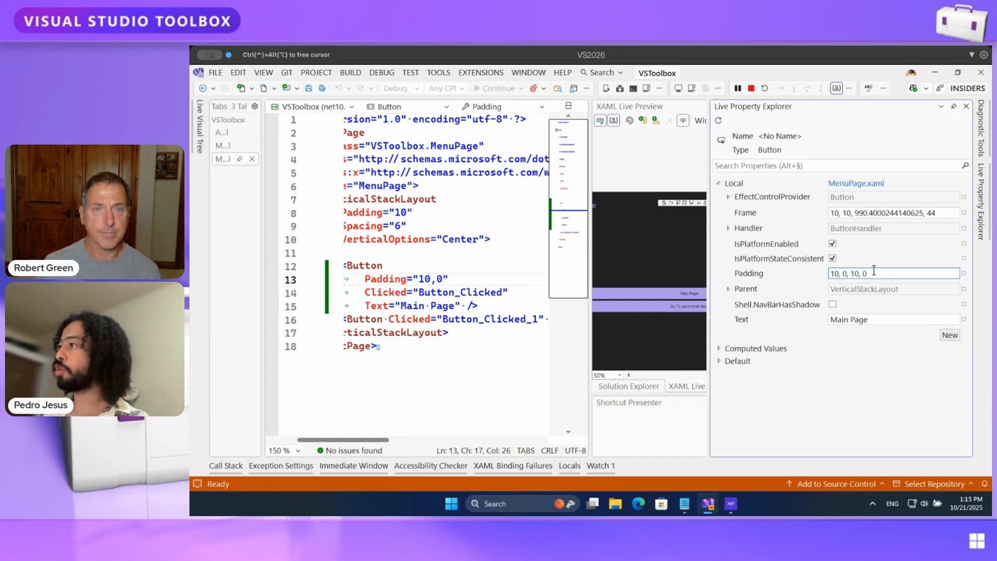
# Step: Set the button's live Padding to 40, 40, 40, 40 and restore its Text to 'Main Page'
pyautogui.tripleClick(848, 272)
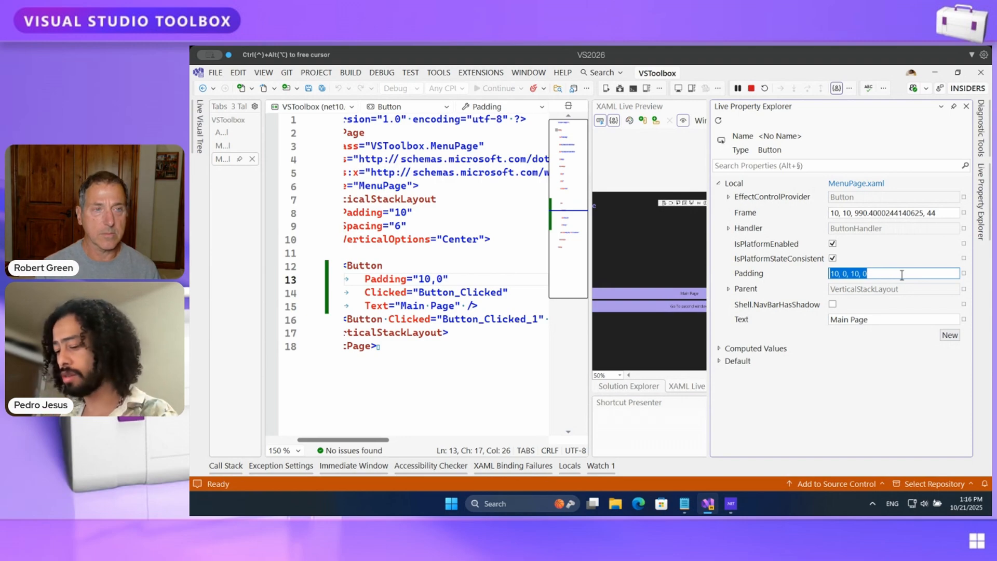
pyautogui.write('40, 40, 40, 40')
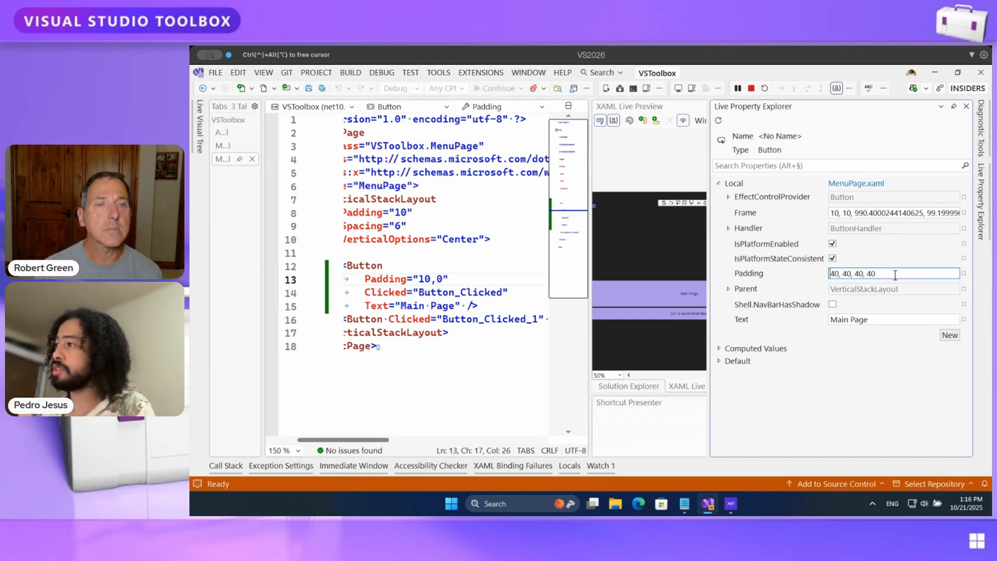
pyautogui.press('ctrl+s')
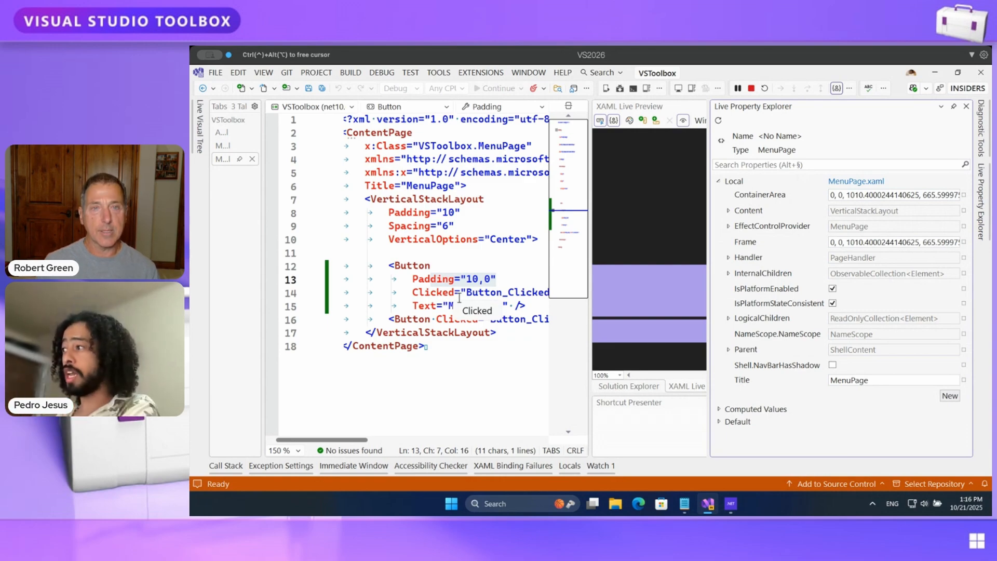
pyautogui.write('ain Page')
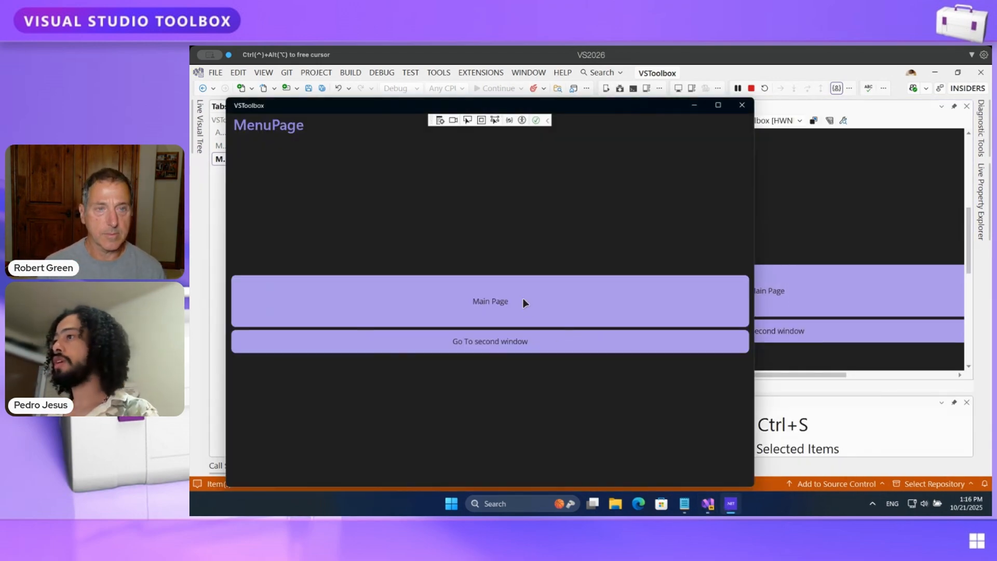
# Step: Navigate the running app to its main page
pyautogui.click(489, 301)
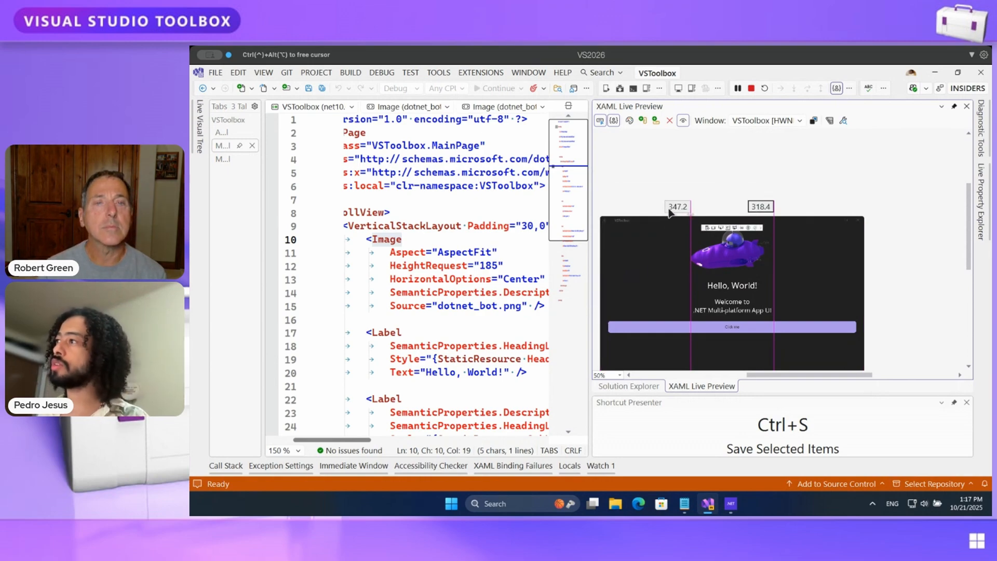
pyautogui.moveTo(677, 213)
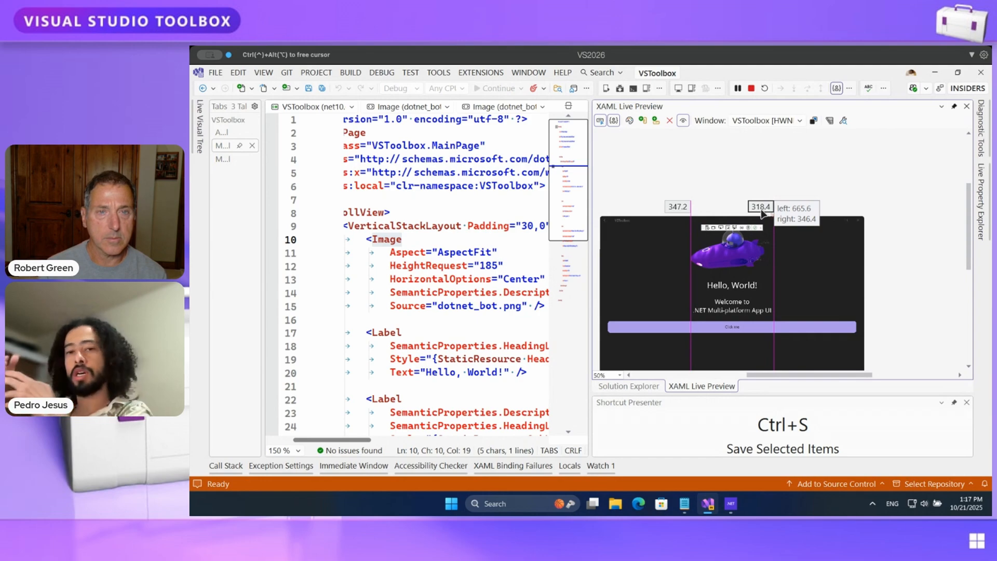
pyautogui.moveTo(688, 202)
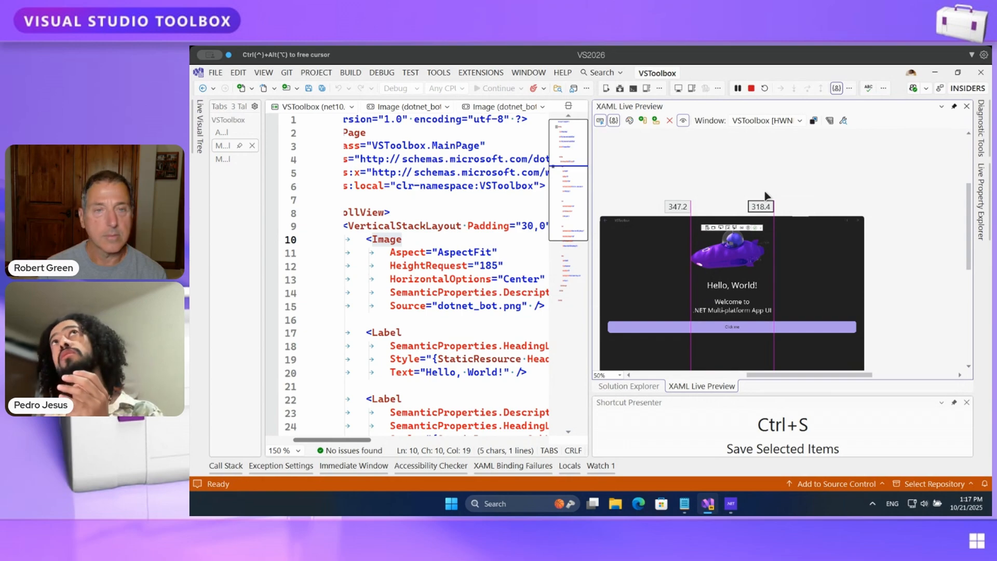
pyautogui.moveTo(766, 209)
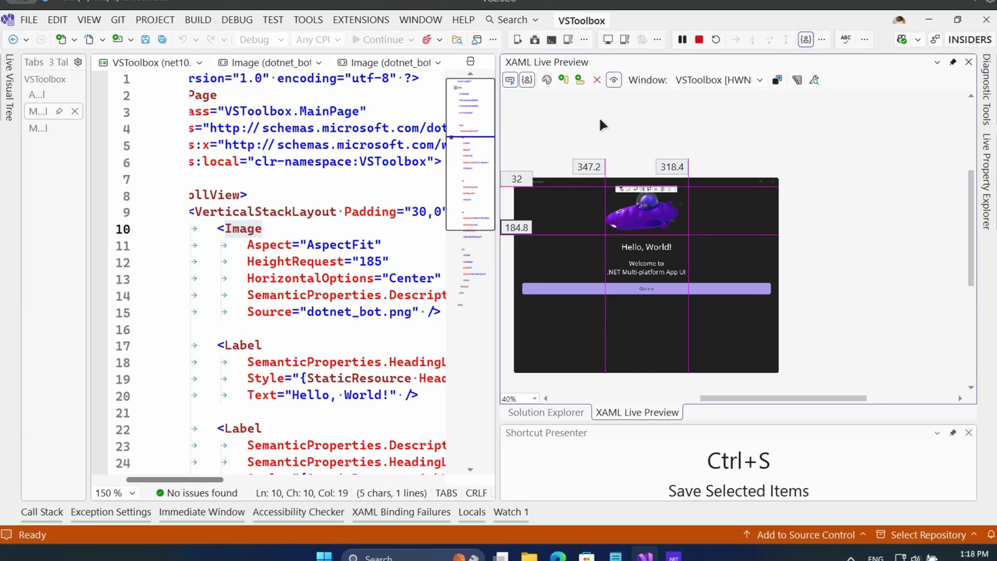
pyautogui.moveTo(602, 153)
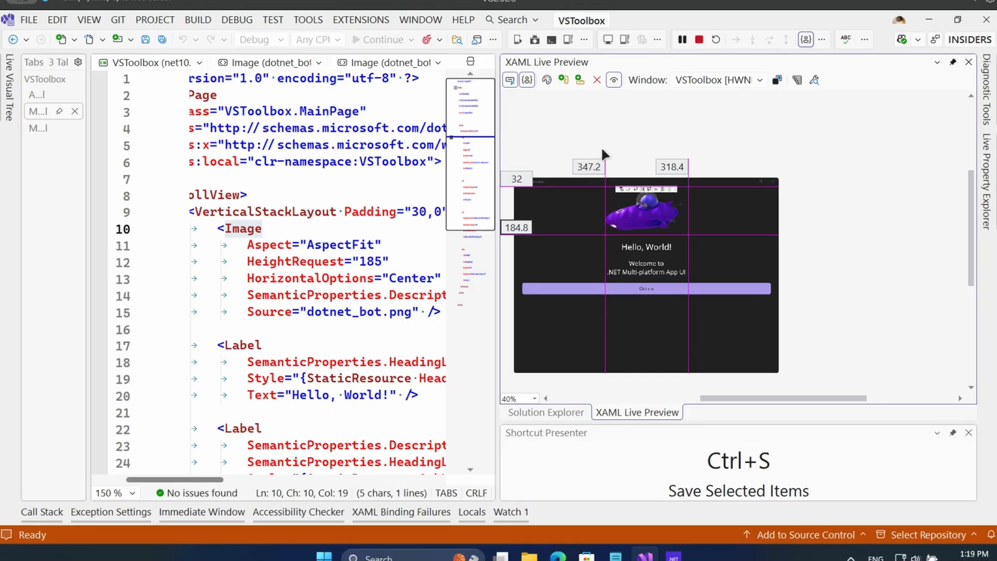
pyautogui.moveTo(612, 79)
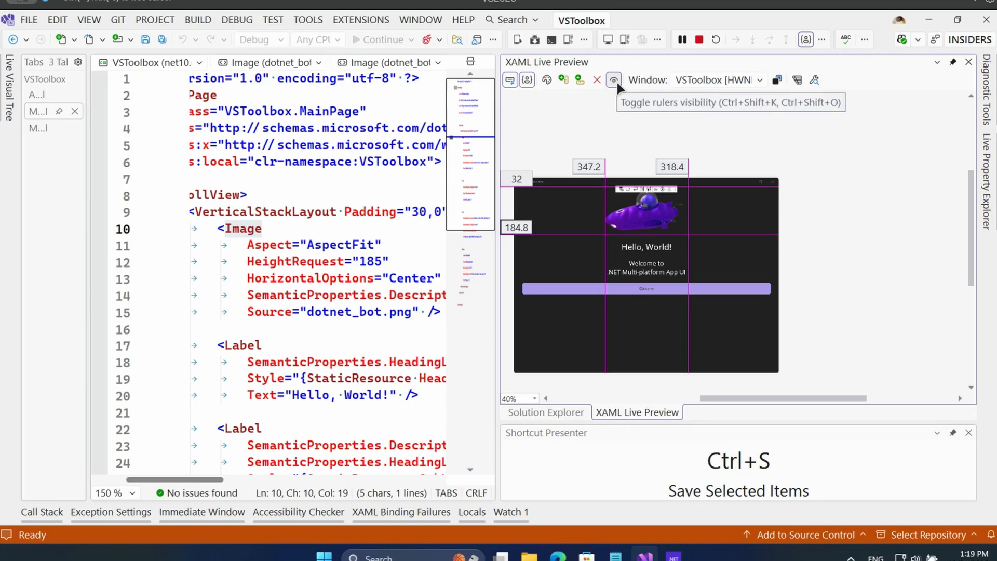
# Step: Toggle the ruler guides off and back on, then remove all rulers from the preview
pyautogui.click(612, 80)
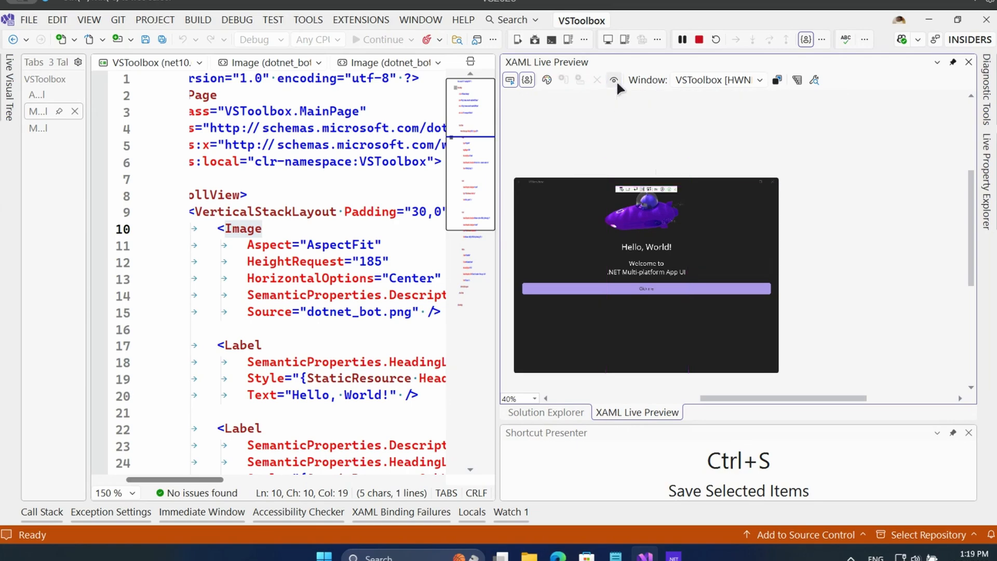
pyautogui.click(612, 79)
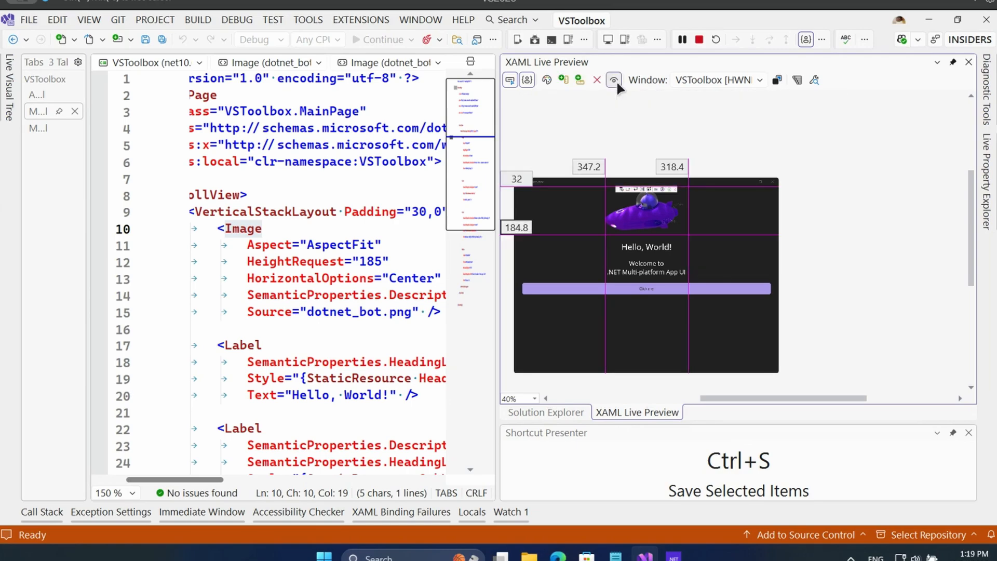
pyautogui.moveTo(597, 79)
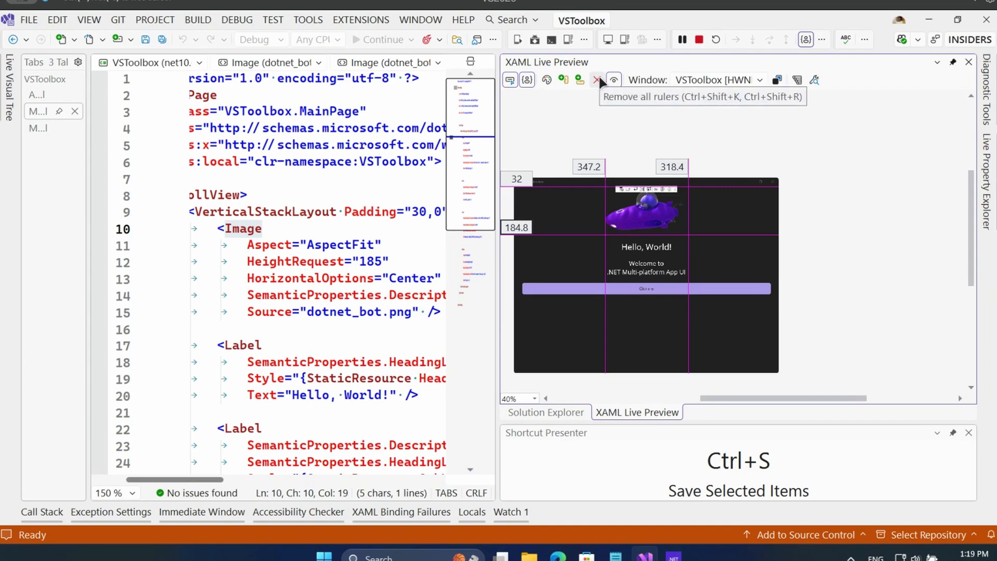
pyautogui.click(597, 79)
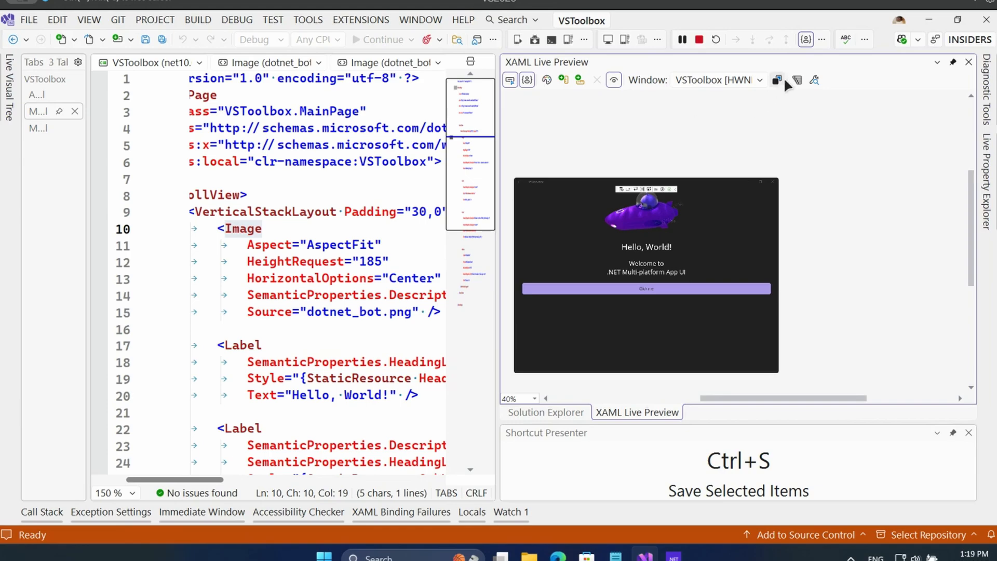
pyautogui.moveTo(795, 80)
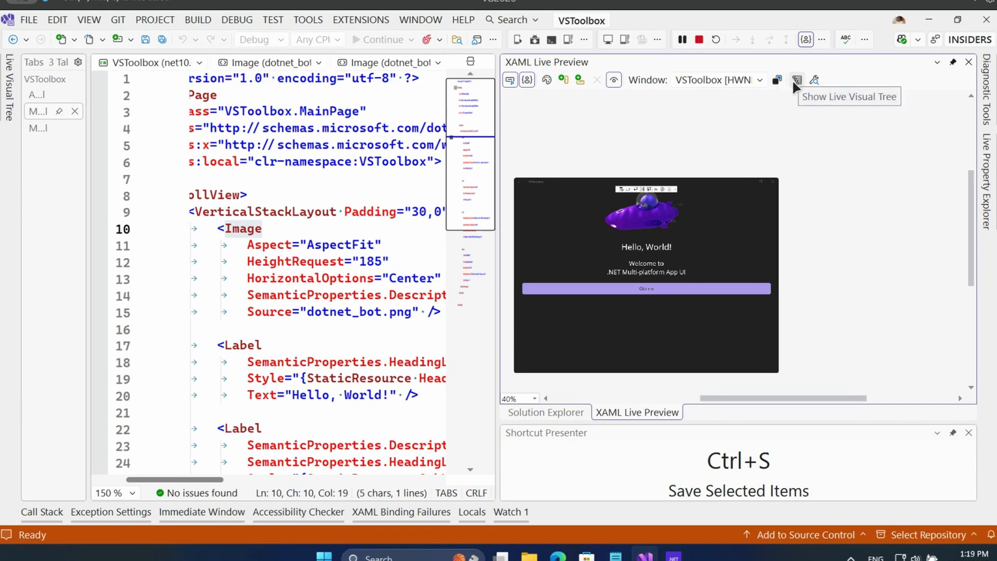
# Step: Open Live Visual Tree and expand the App node down to MainPage's layout
pyautogui.click(796, 79)
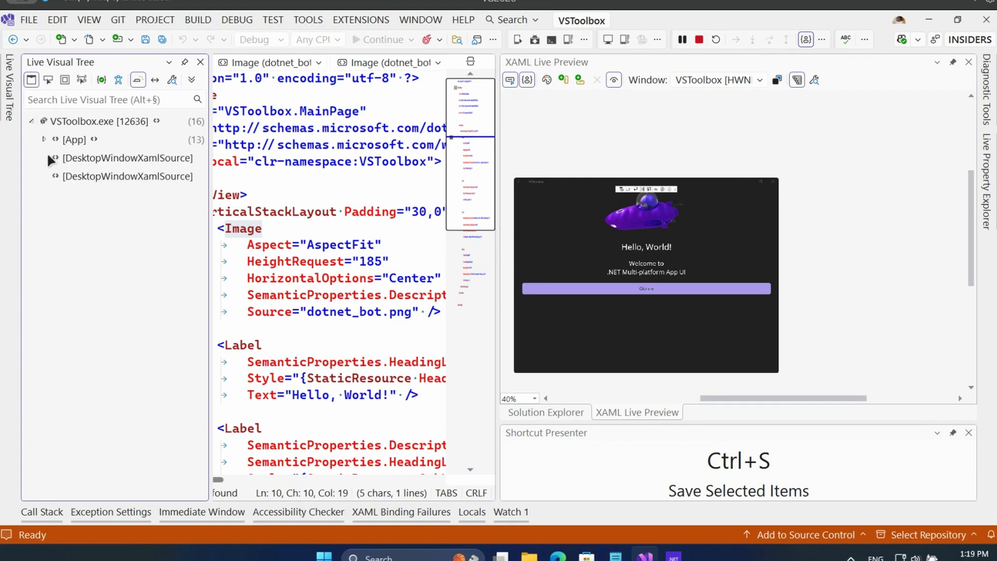
pyautogui.click(44, 139)
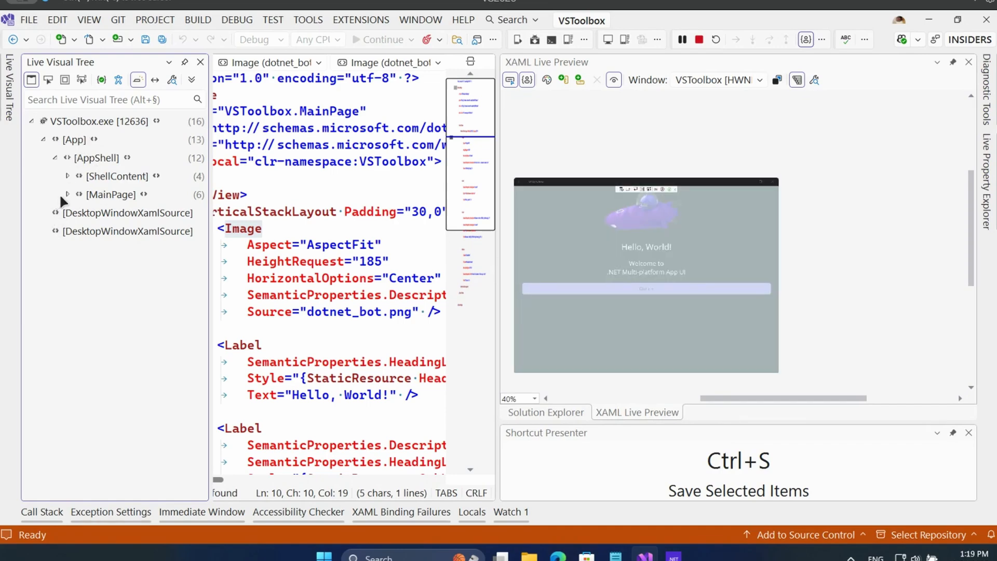
pyautogui.click(67, 193)
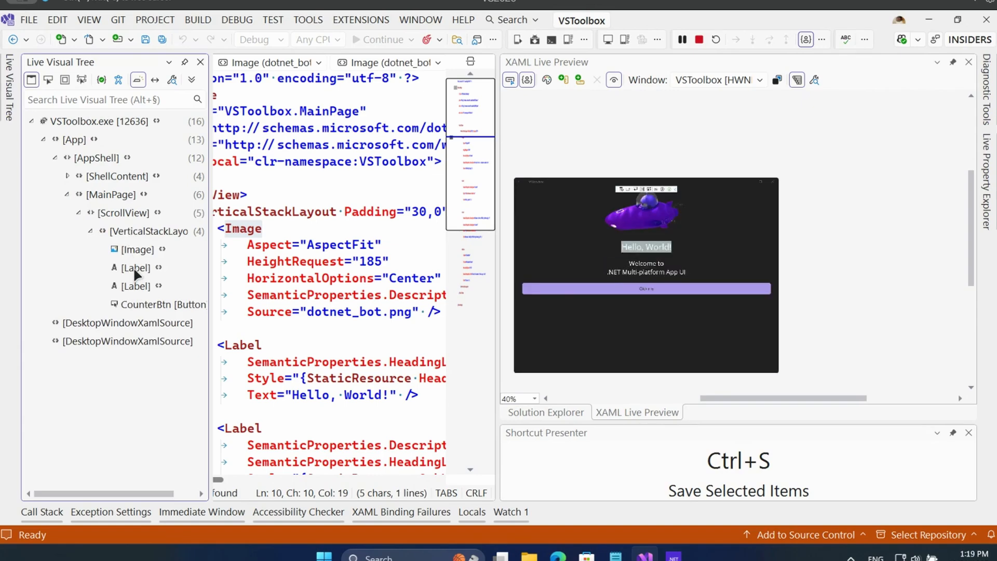
pyautogui.moveTo(137, 249)
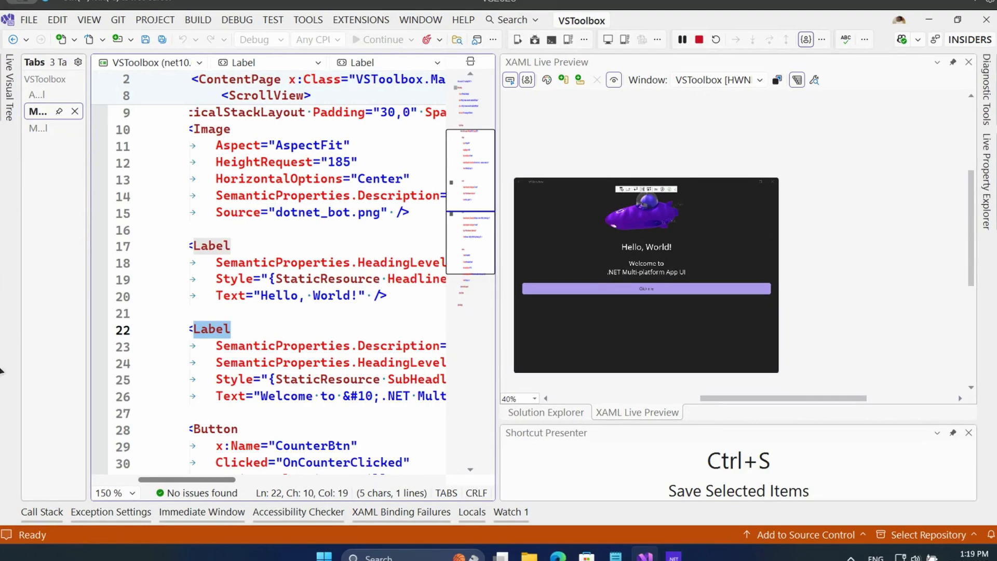
pyautogui.moveTo(240, 411)
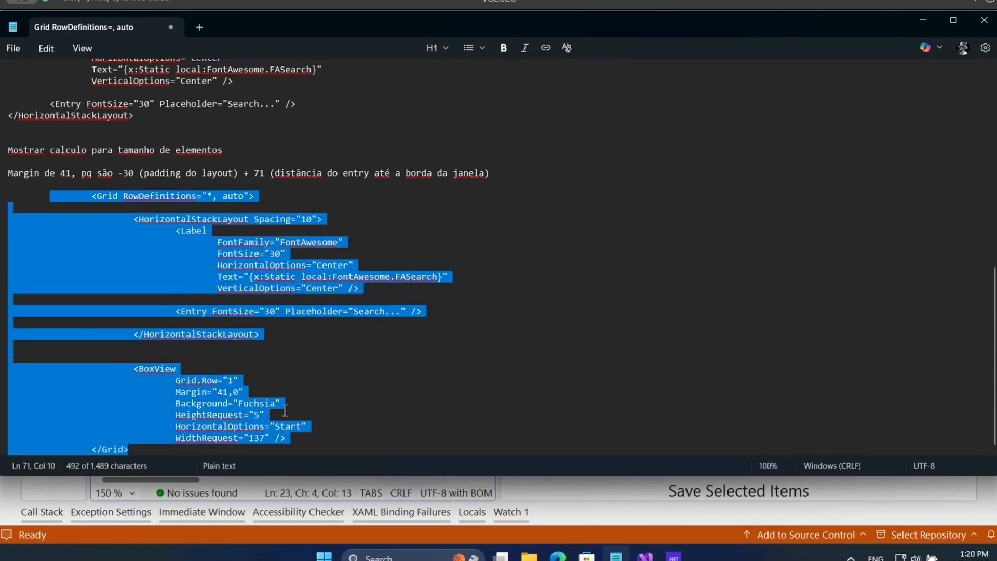
pyautogui.moveTo(425, 372)
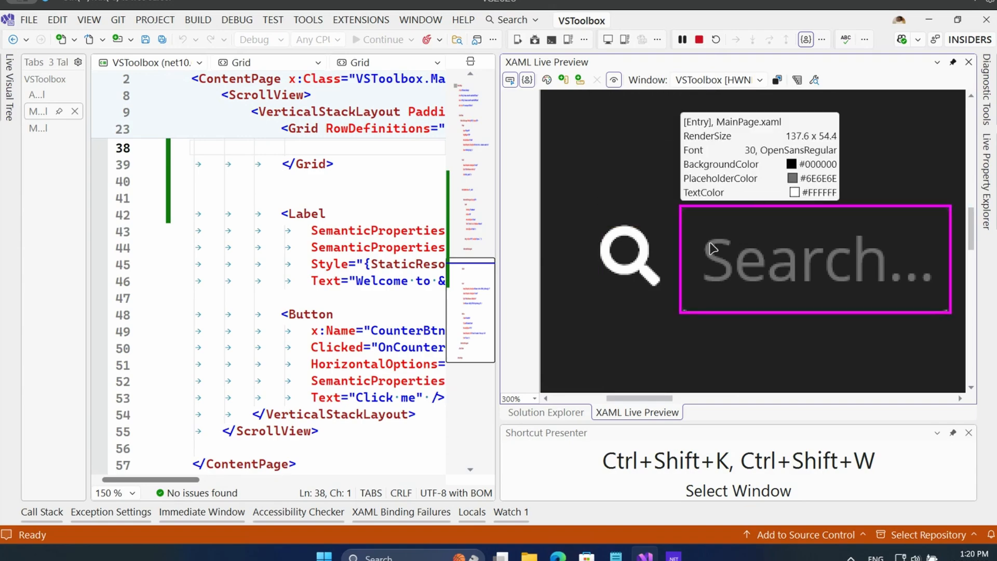
pyautogui.moveTo(708, 248)
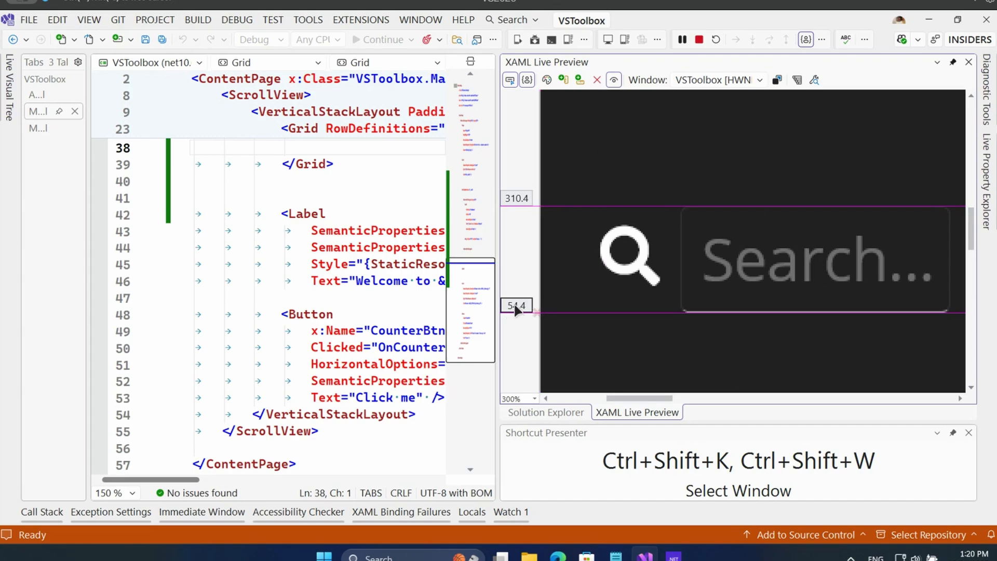
pyautogui.moveTo(524, 310)
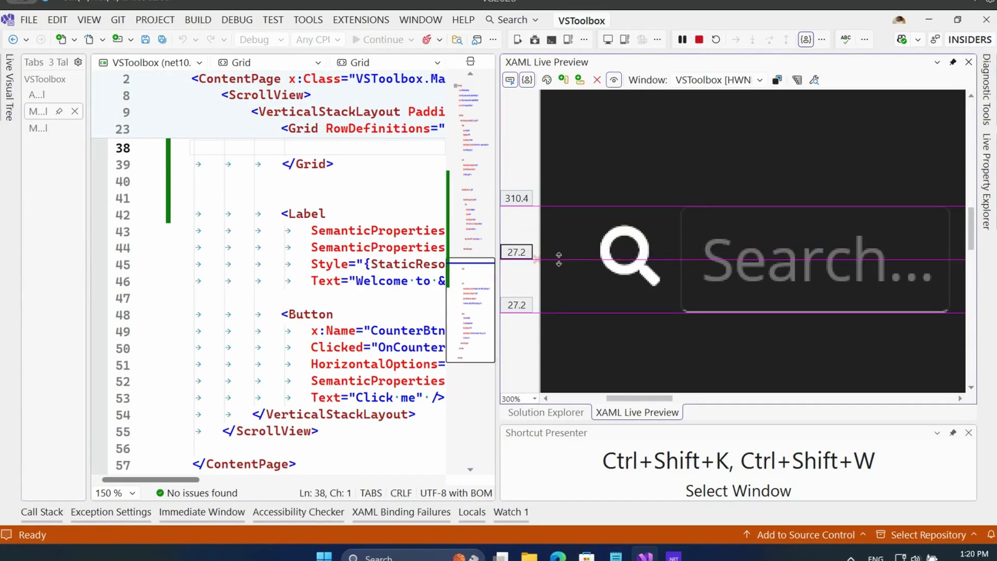
pyautogui.moveTo(520, 312)
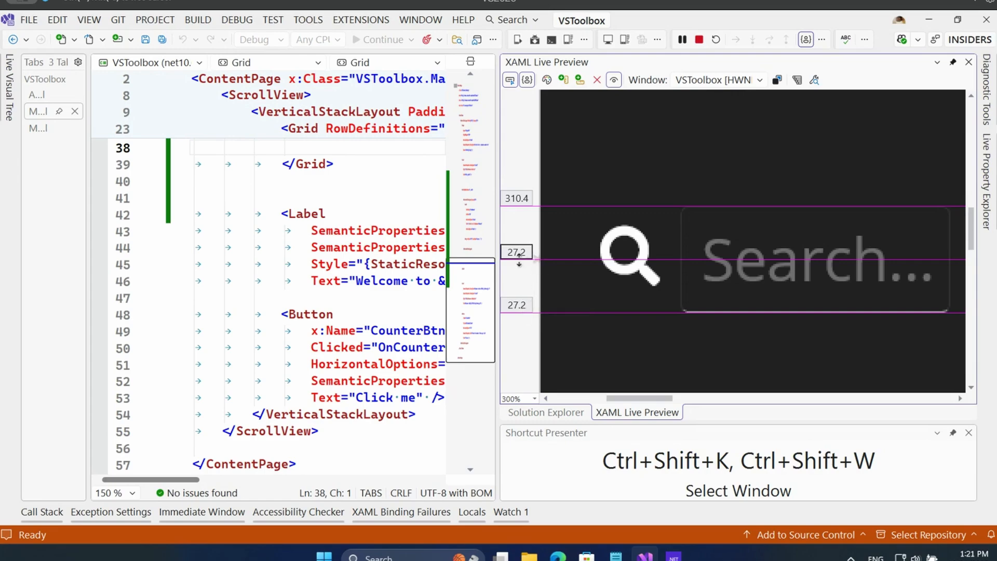
pyautogui.moveTo(516, 306)
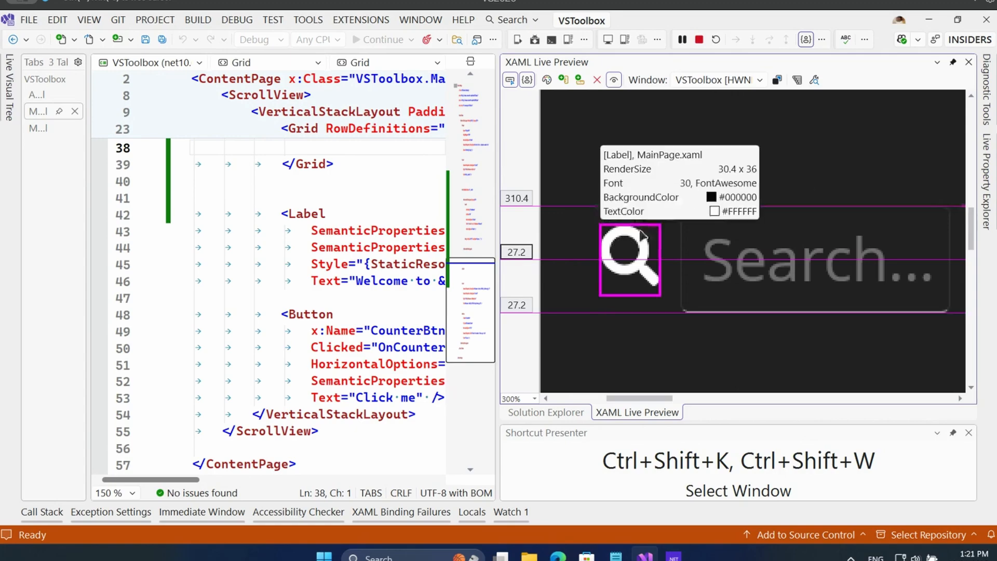
pyautogui.moveTo(146, 265)
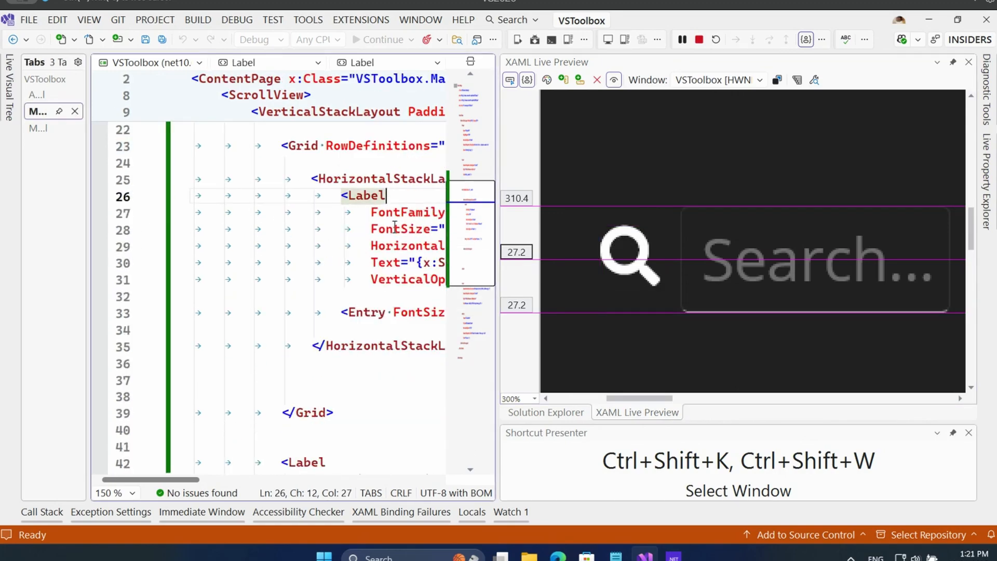
# Step: Add TranslationY="3" to the FontAwesome search icon Label
pyautogui.write('TranslationY="')
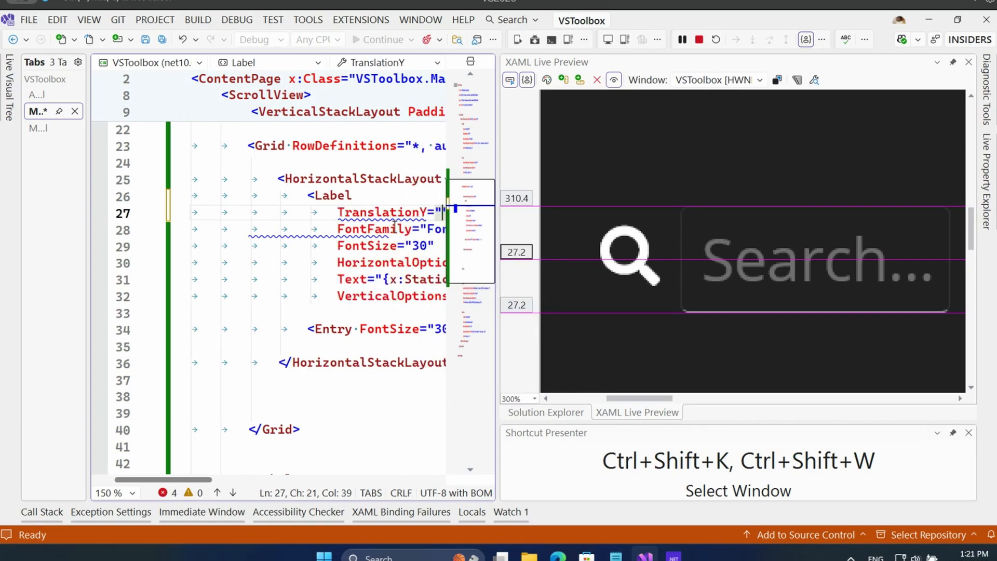
pyautogui.write('2')
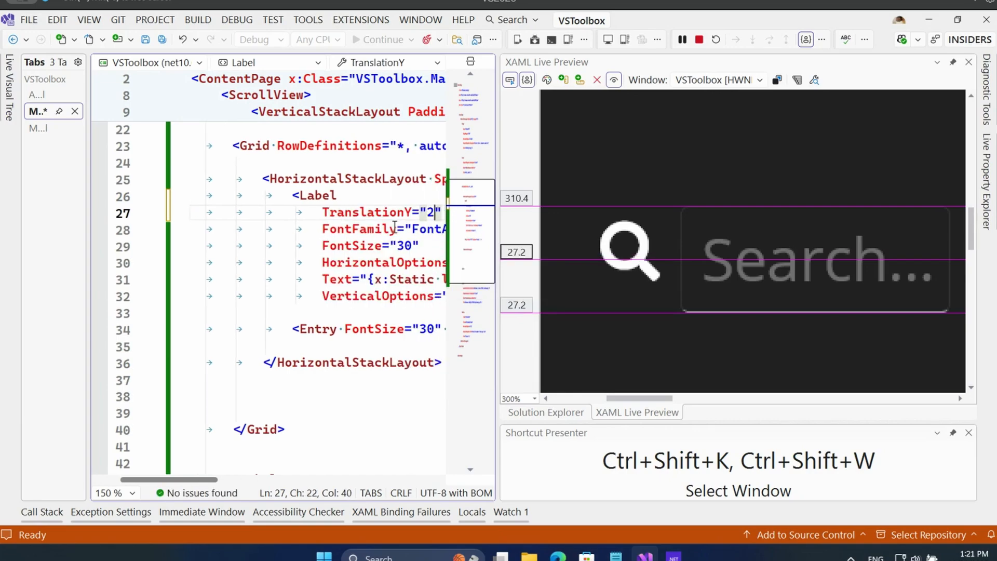
pyautogui.write('3')
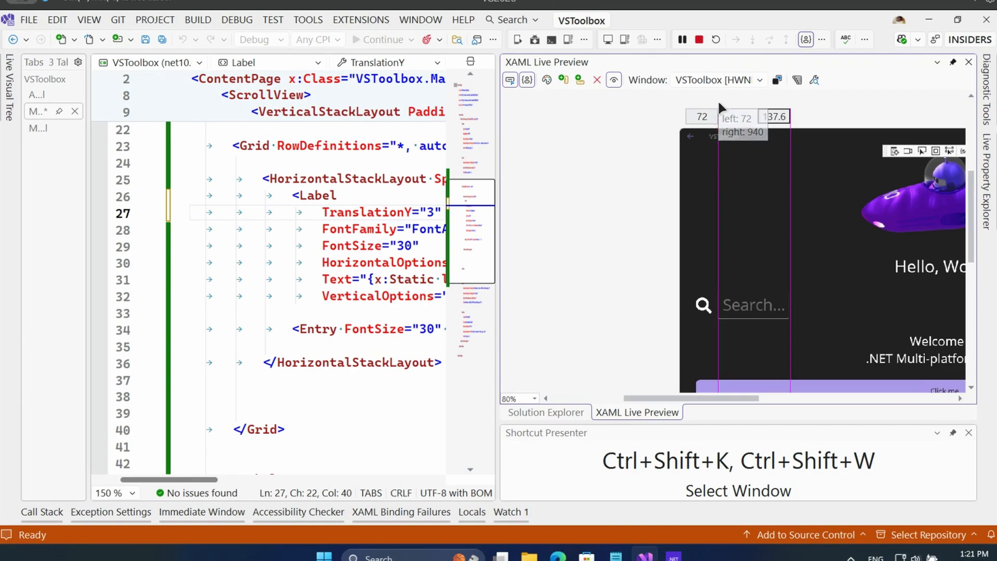
pyautogui.moveTo(676, 193)
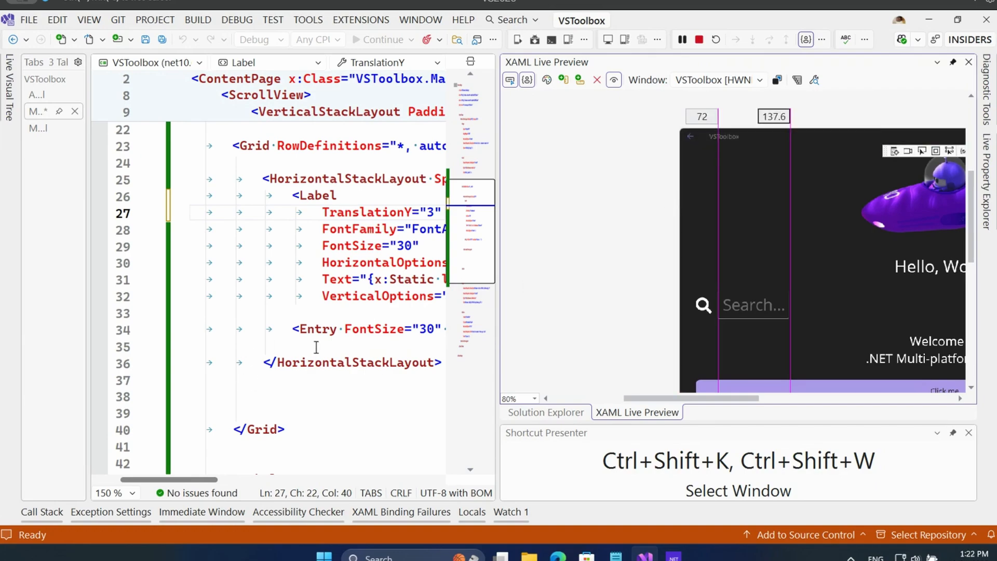
# Step: Add a BoxView with Grid.Row 2, height 2, width 137.6, VerticalOptions End, and a Margin
pyautogui.write('<b')
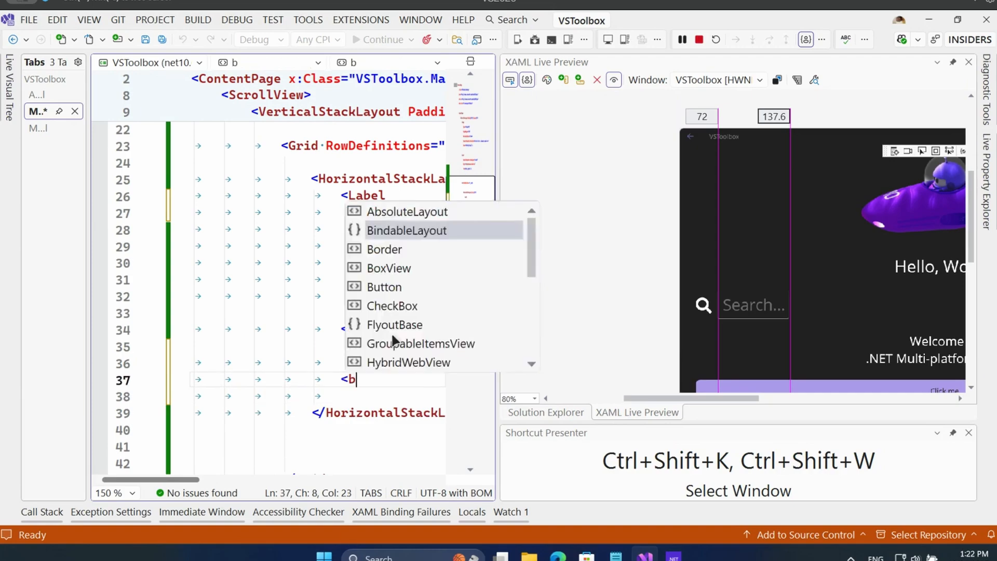
pyautogui.write('oxView')
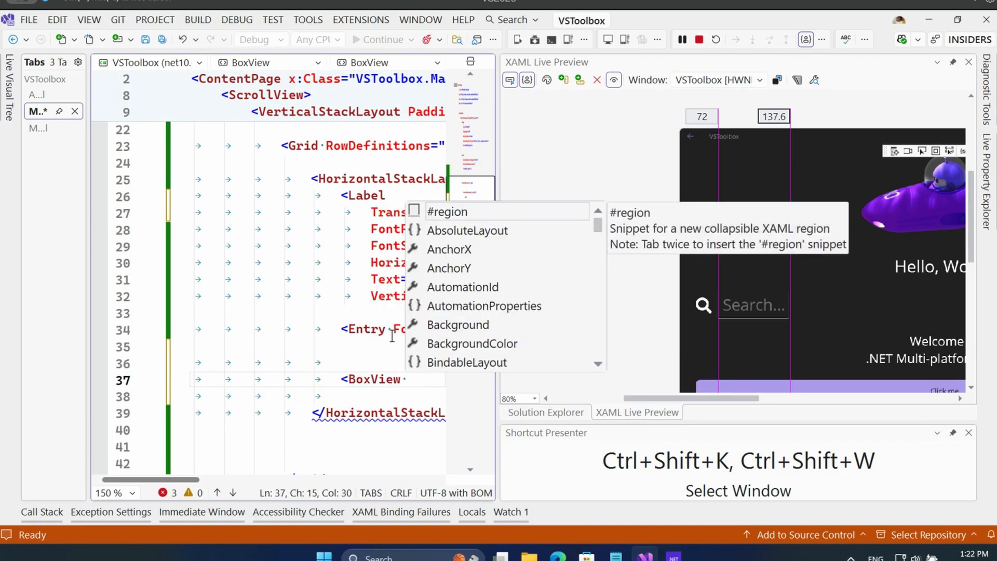
pyautogui.write('Grid.roi')
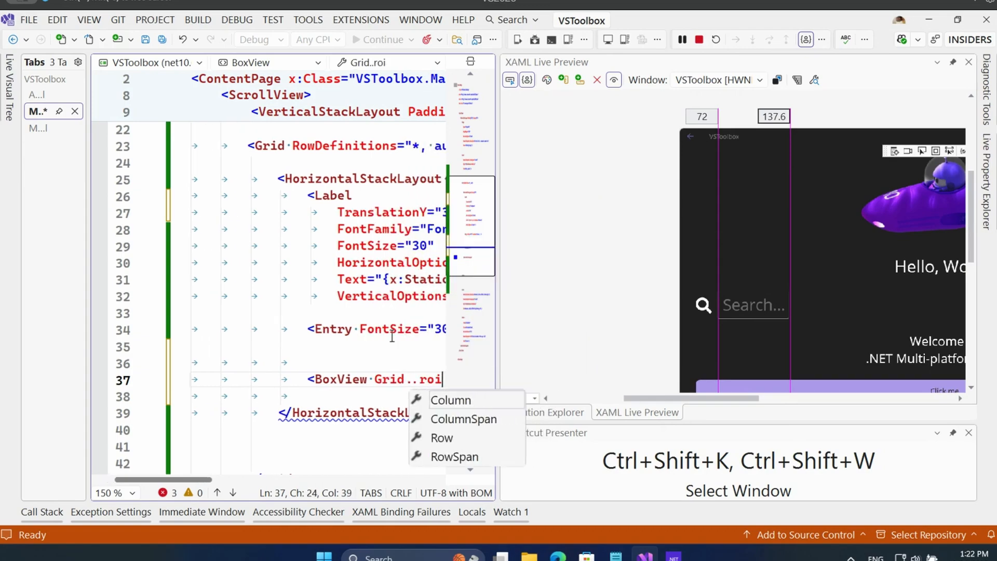
pyautogui.click(441, 437)
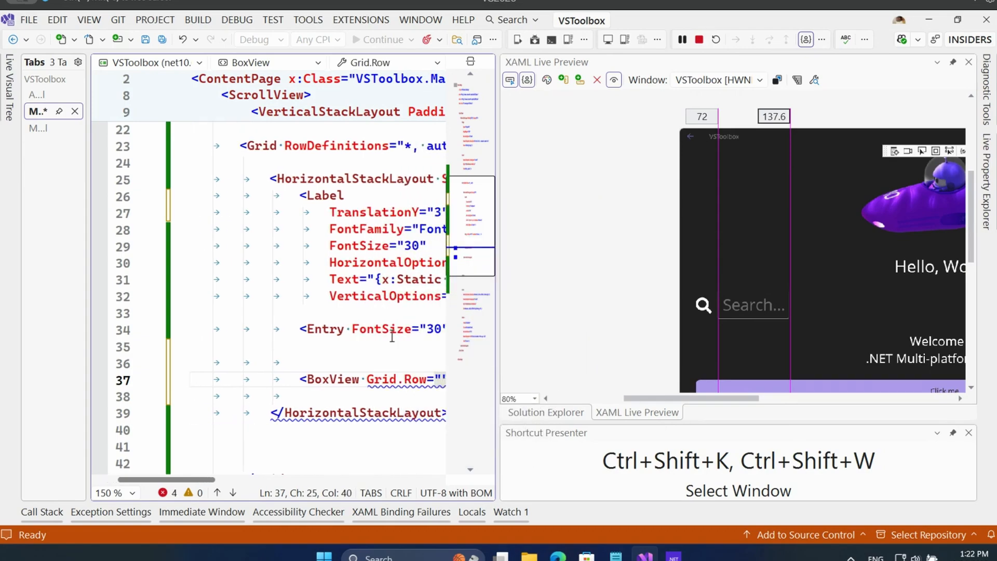
pyautogui.write('hei')
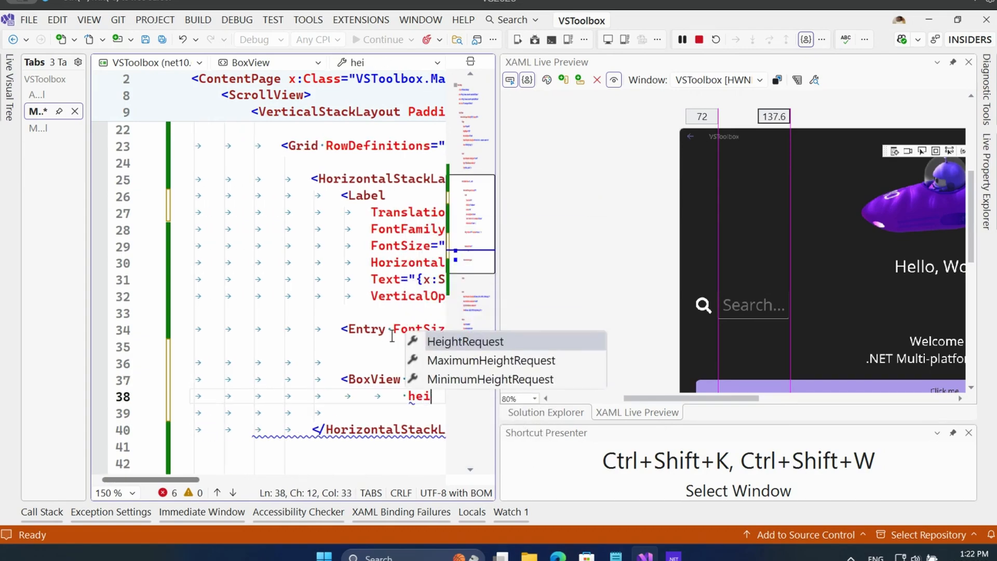
pyautogui.write('wid')
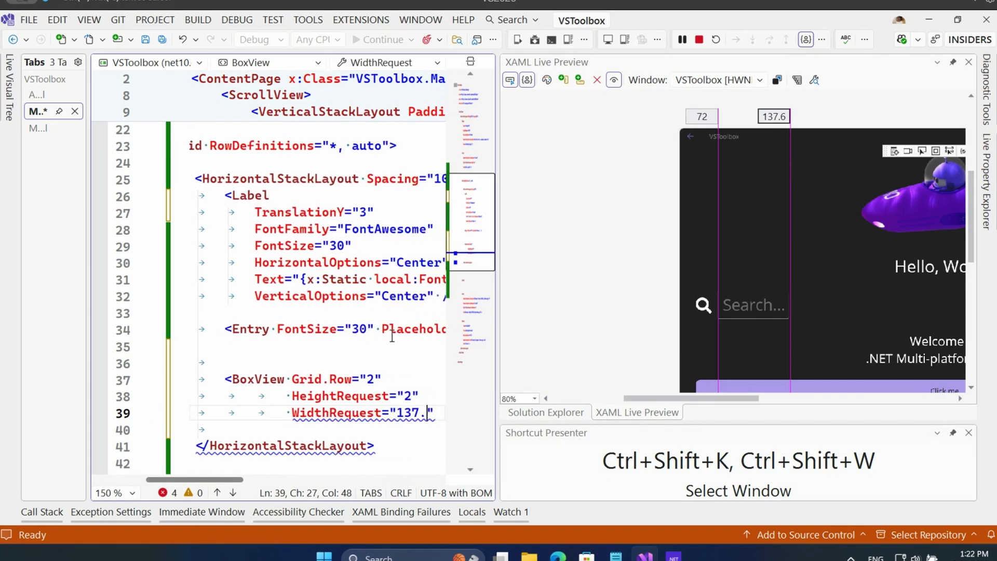
pyautogui.press('ctrl+s')
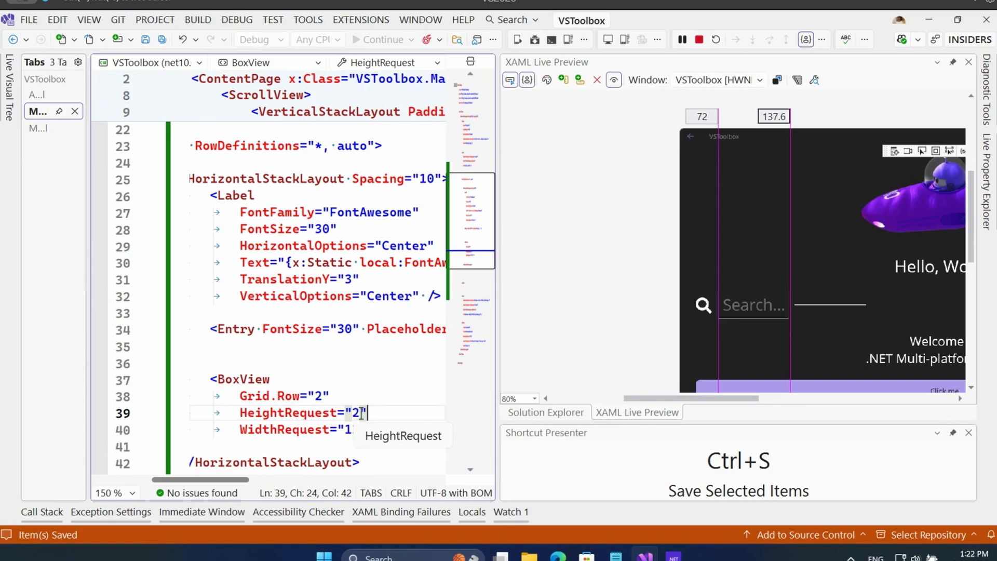
pyautogui.write('VerticalOptions="End"')
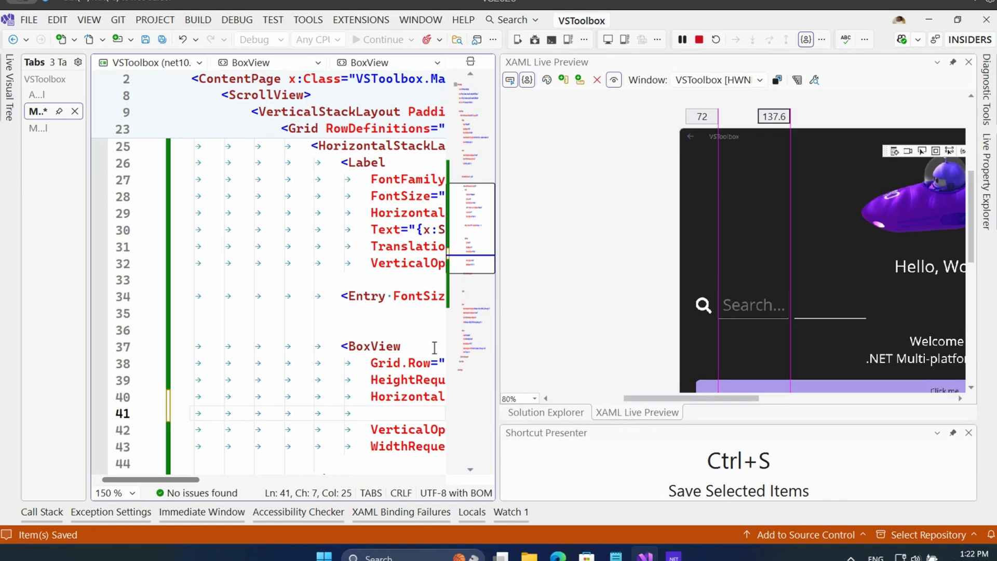
pyautogui.write('Margin=""')
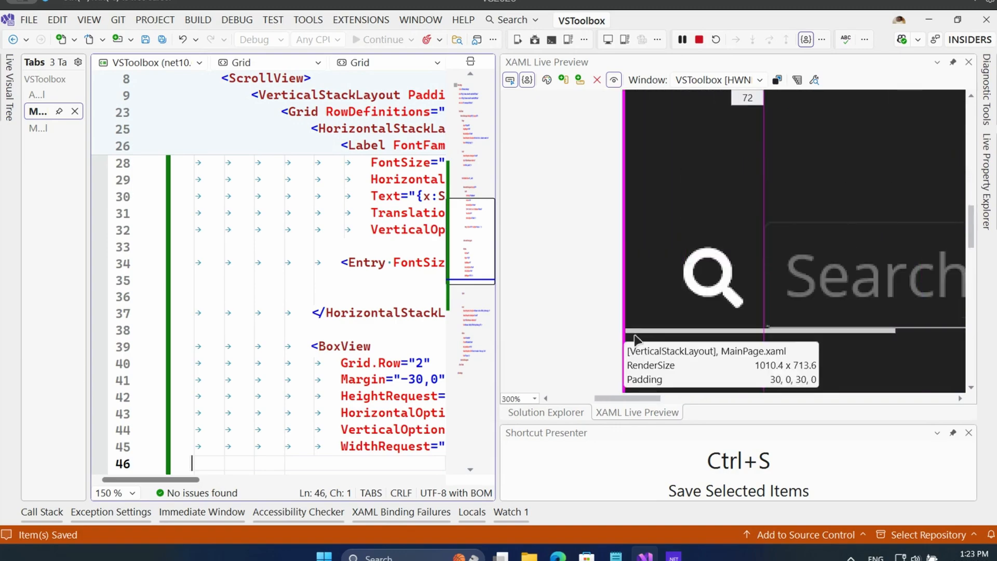
pyautogui.moveTo(620, 325)
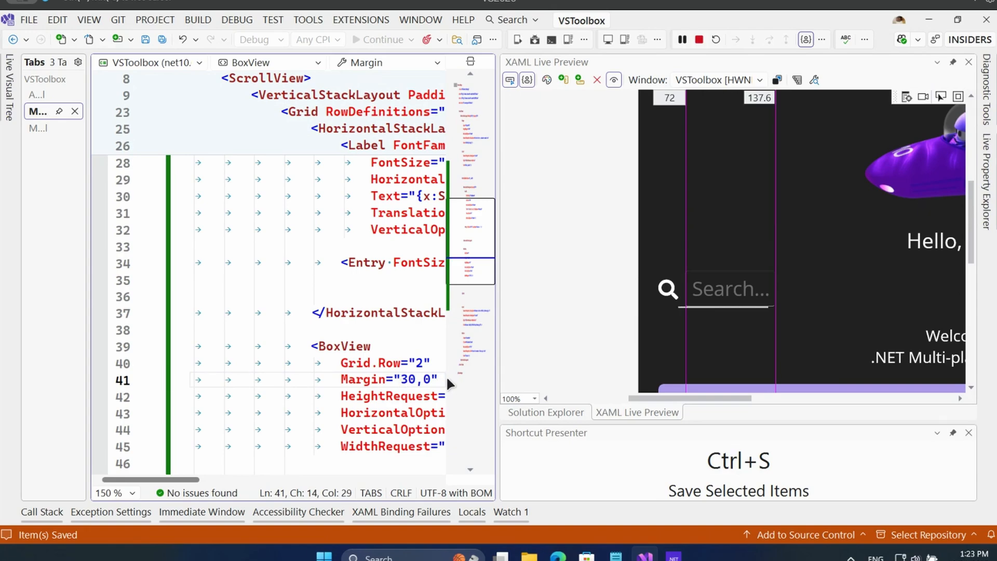
pyautogui.moveTo(679, 312)
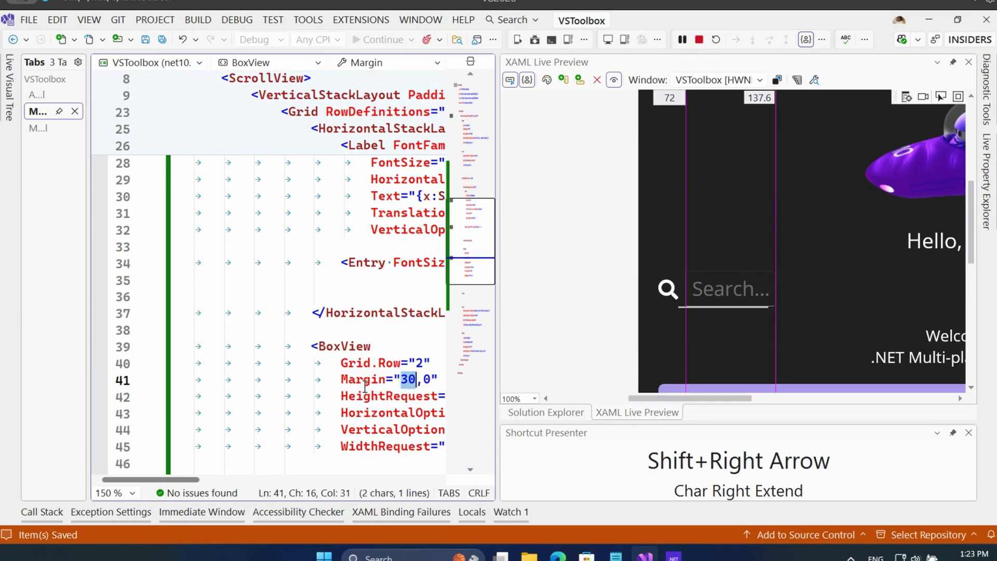
# Step: Adjust the BoxView Margin value, trying 42 before settling on 41
pyautogui.write('42')
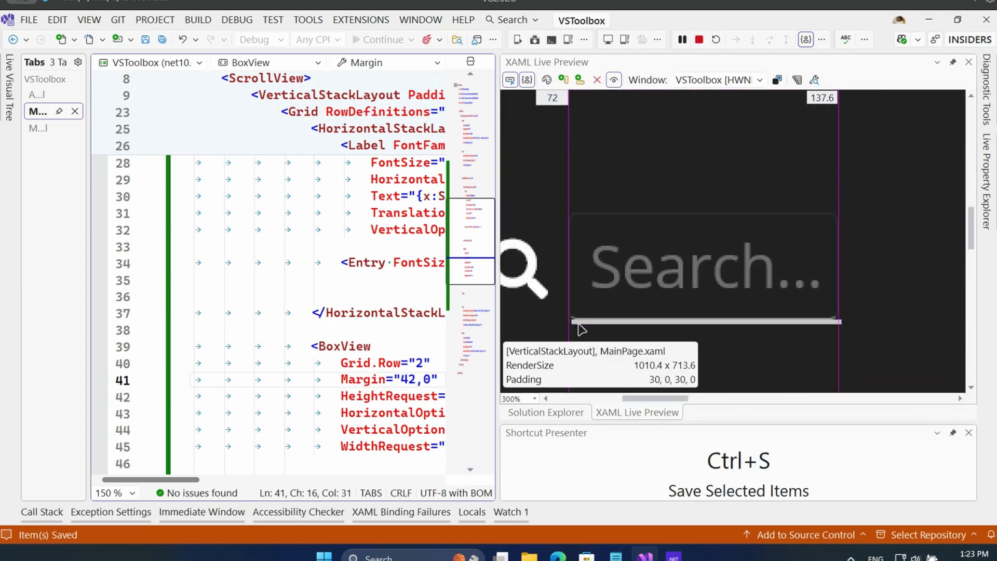
pyautogui.moveTo(559, 334)
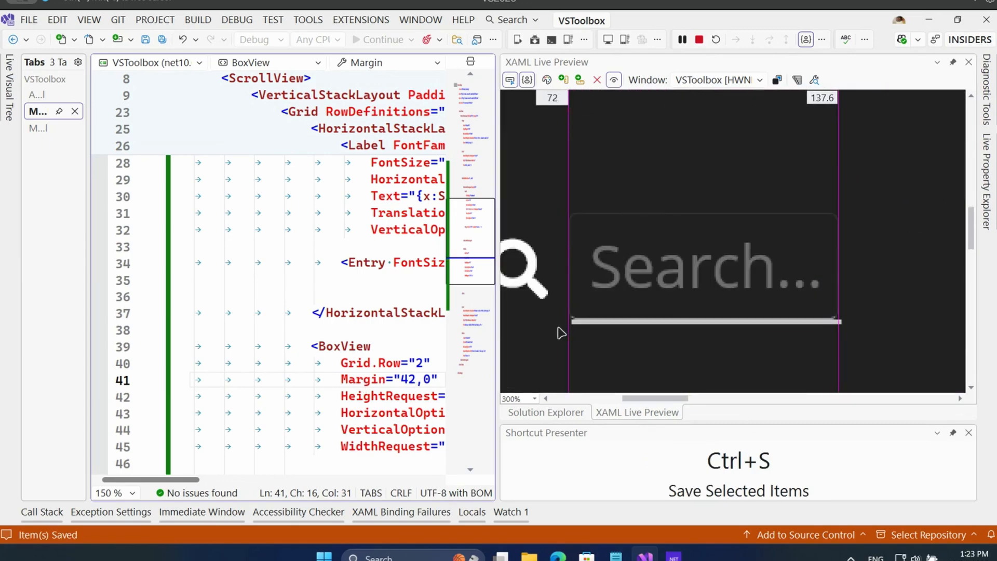
pyautogui.write('41')
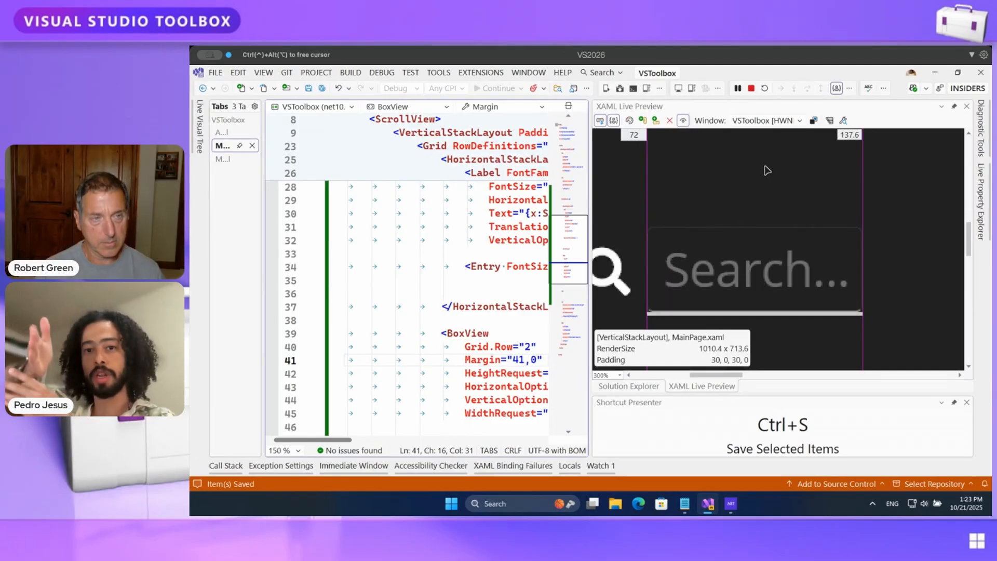
pyautogui.moveTo(815, 328)
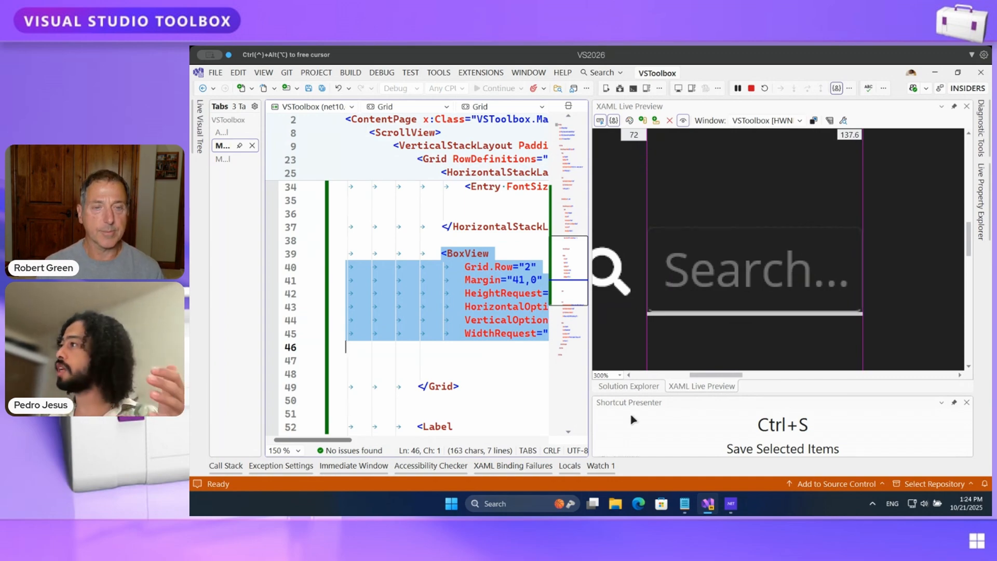
pyautogui.moveTo(886, 249)
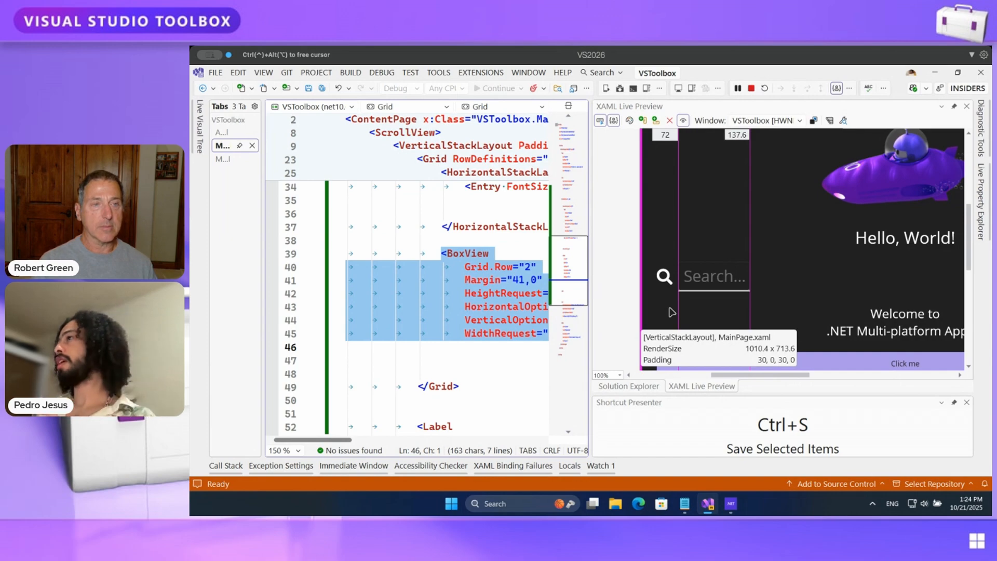
pyautogui.moveTo(674, 301)
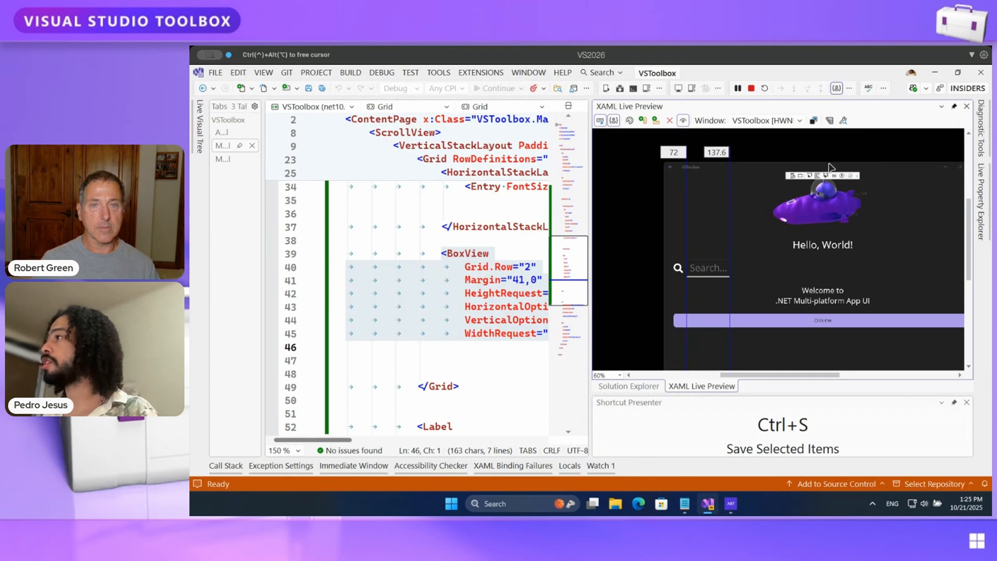
pyautogui.moveTo(759, 172)
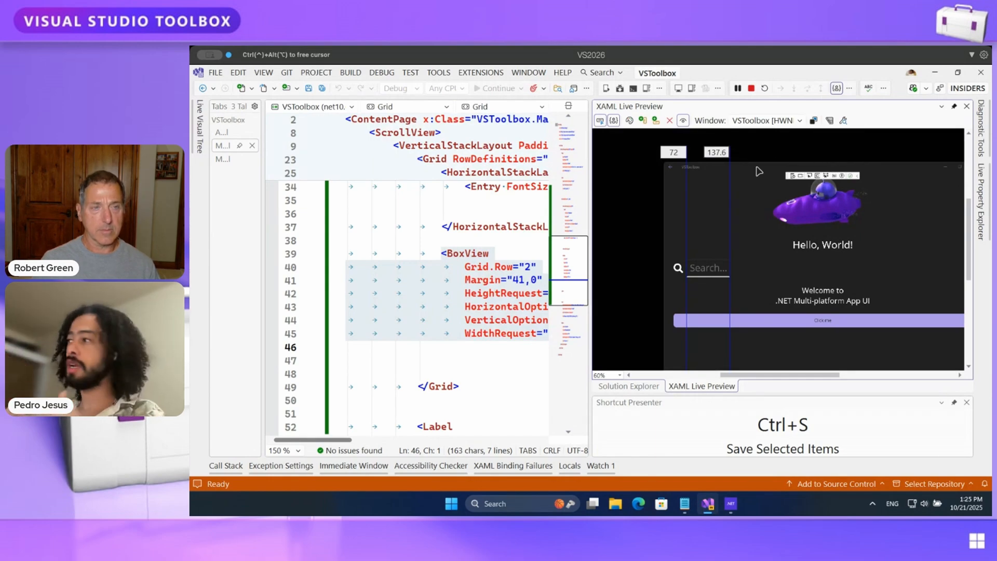